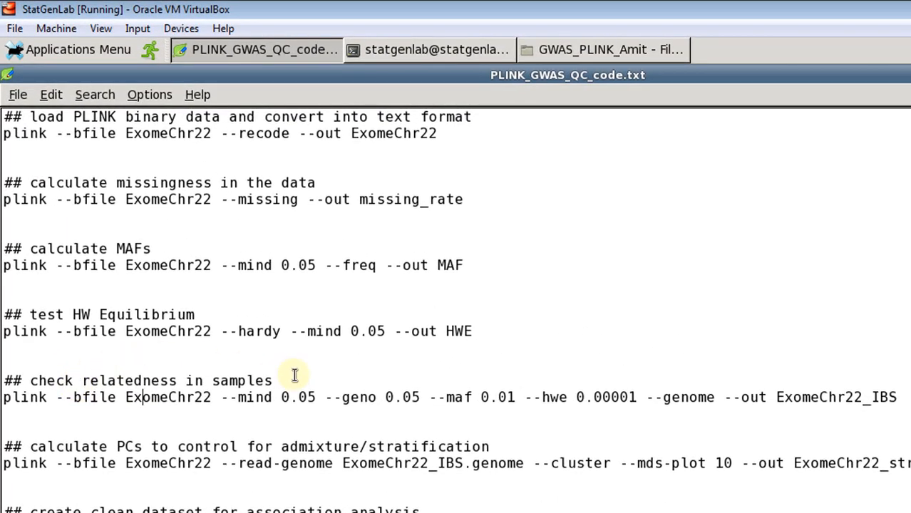
mouse_move(553, 382)
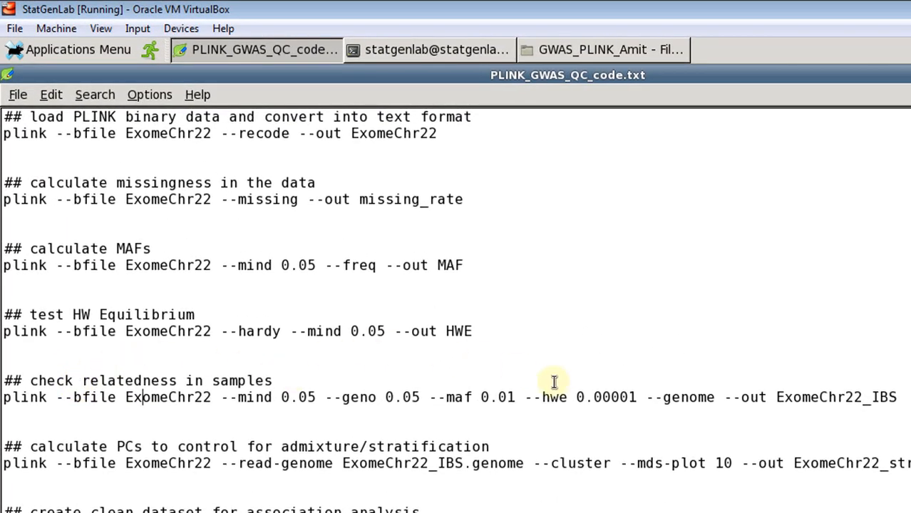
mouse_move(677, 407)
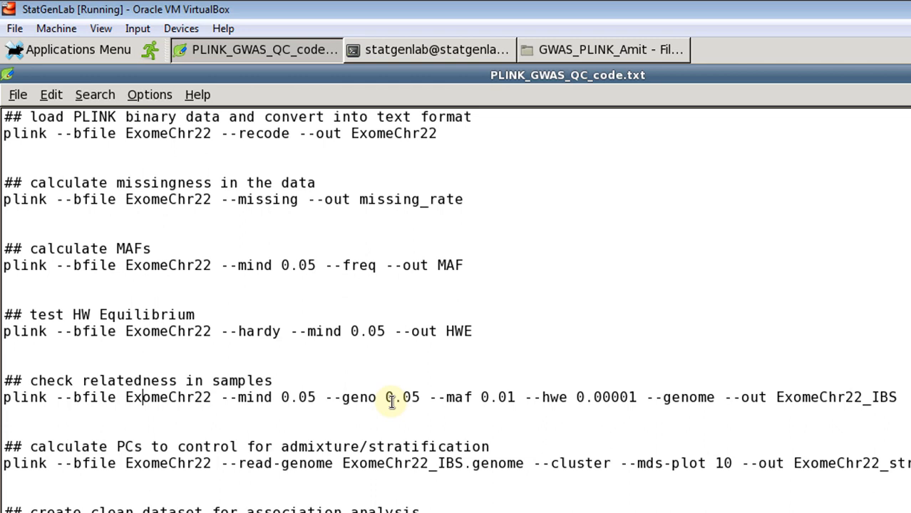
mouse_move(663, 456)
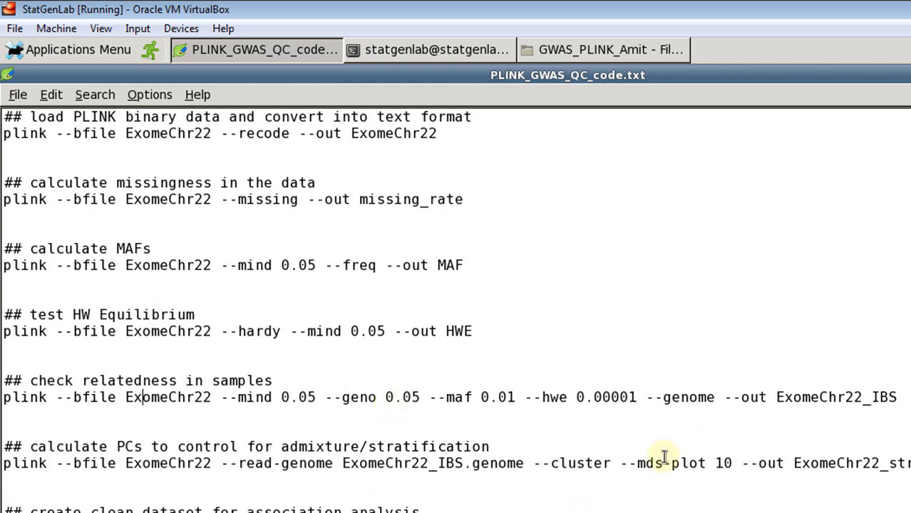
mouse_move(682, 422)
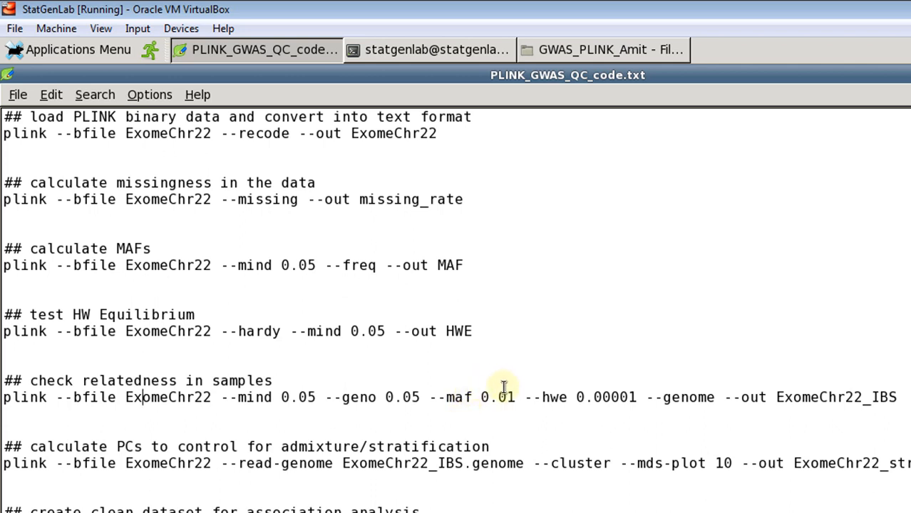
mouse_move(522, 407)
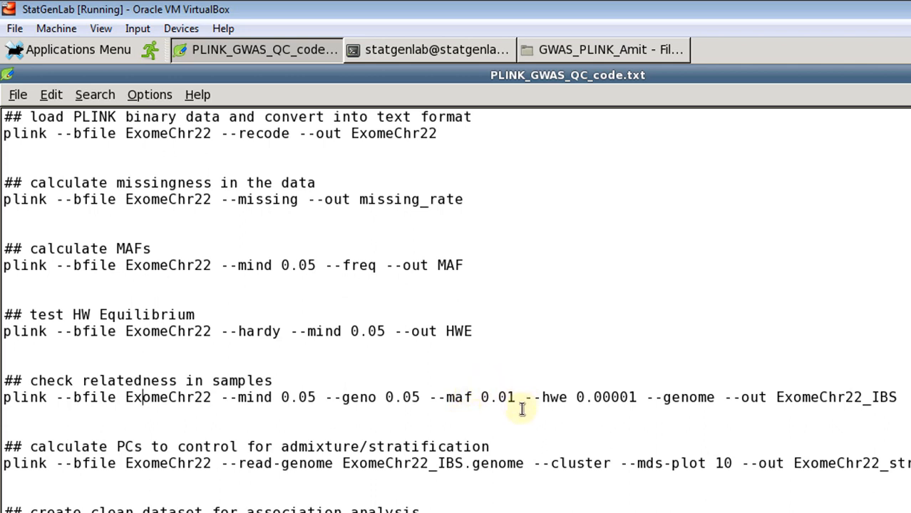
mouse_move(510, 396)
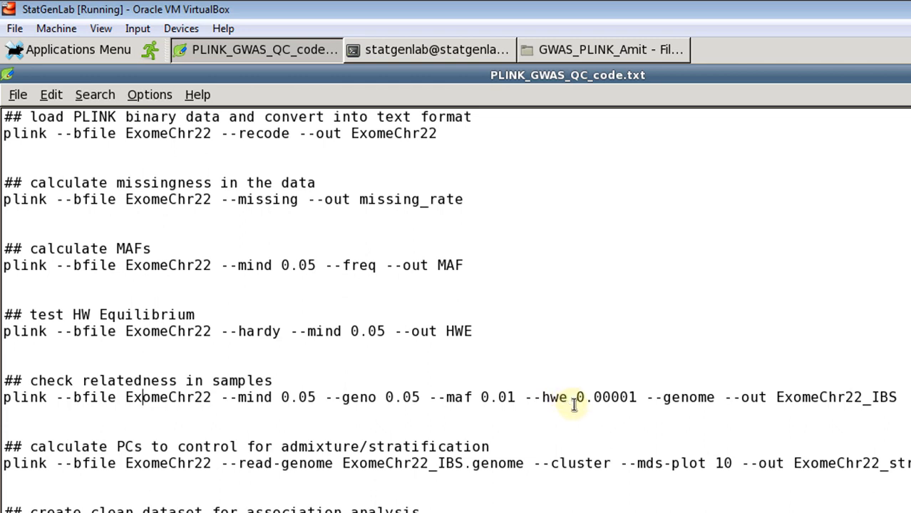
mouse_move(636, 416)
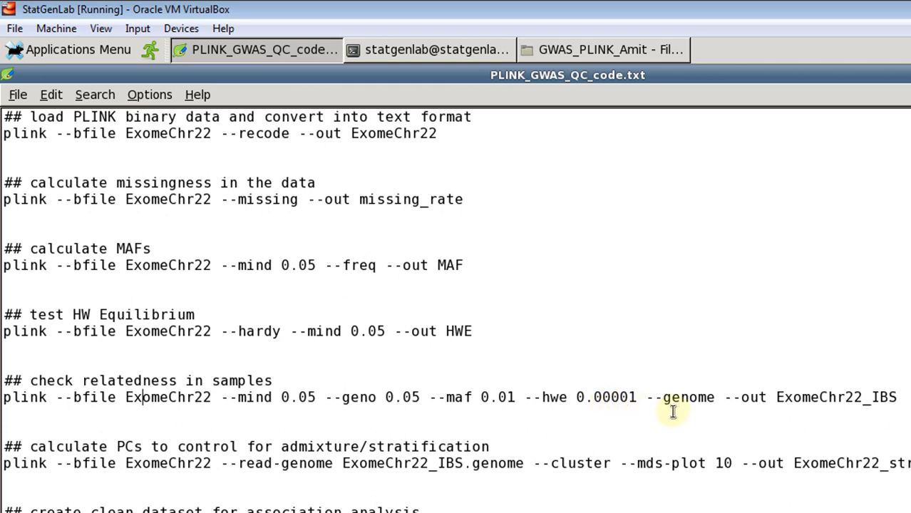
mouse_move(653, 402)
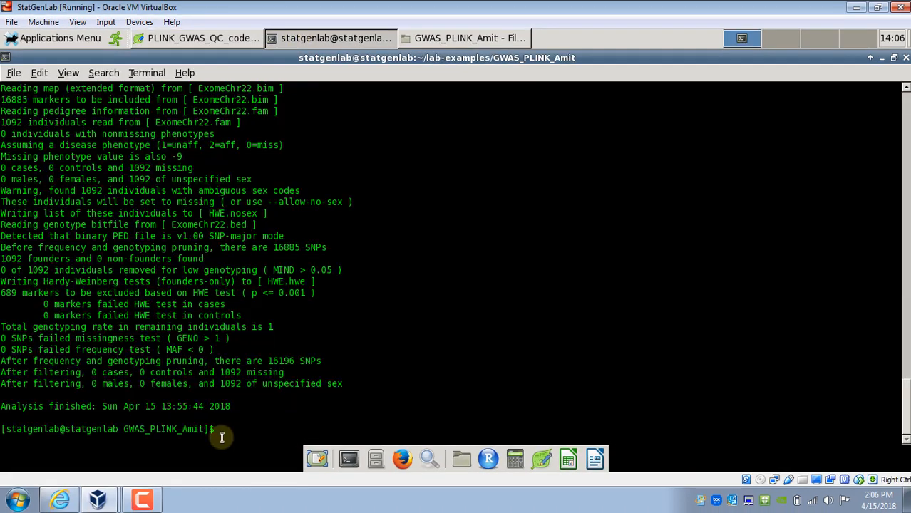
Paste and run the PLINK --genome relatedness command writing ExomeChr22_IBS.genome.
right_click(223, 436)
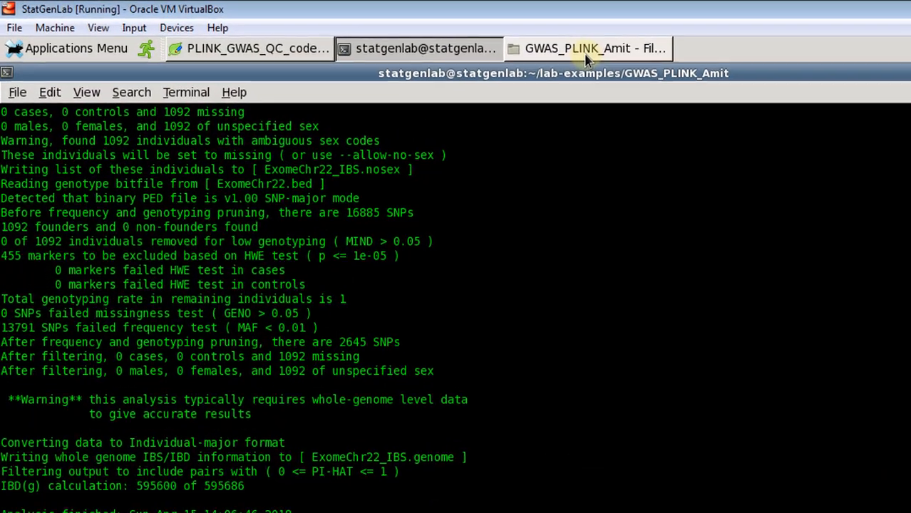
Open the 61.4 MB ExomeChr22_IBS.genome file from the GWAS_PLINK_Amit folder.
left_click(594, 48)
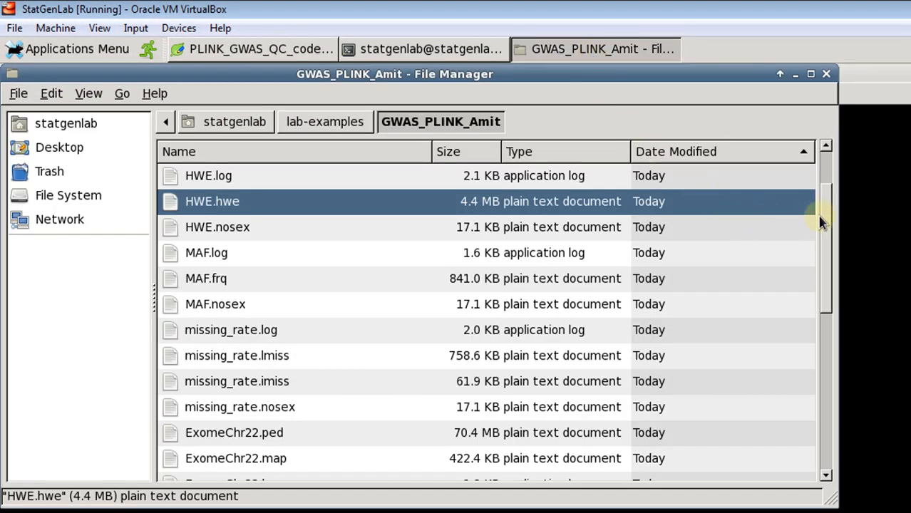
scroll("up", 3)
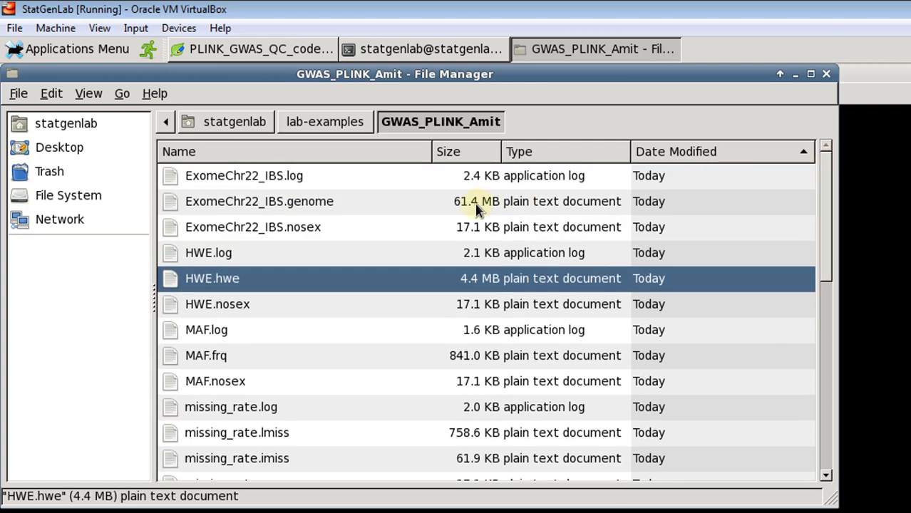
mouse_move(234, 217)
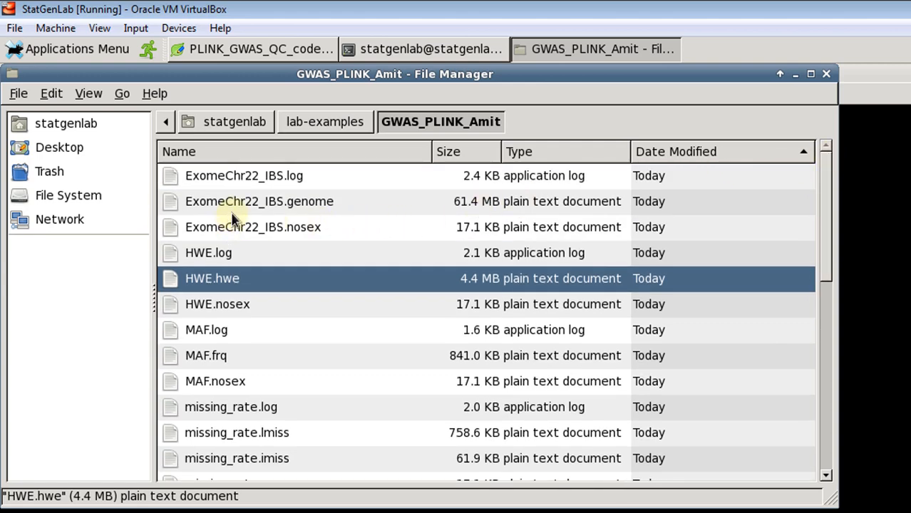
mouse_move(304, 211)
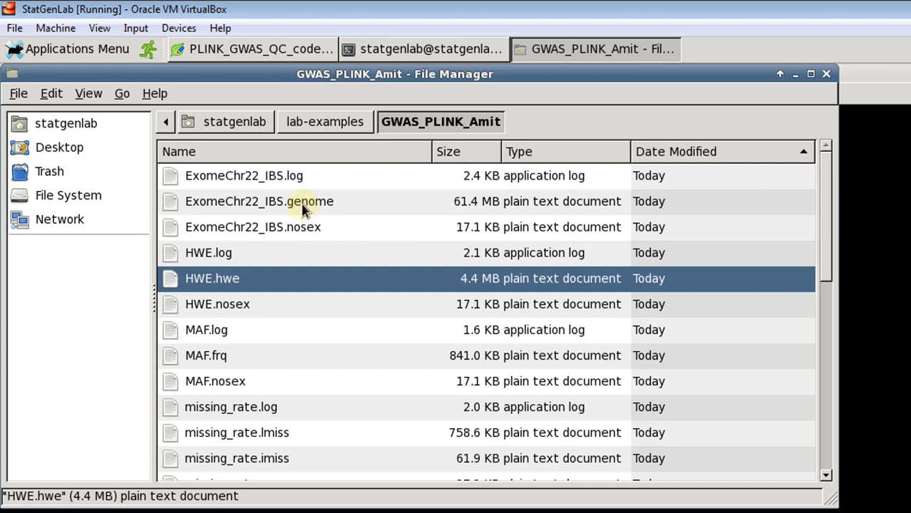
double_click(259, 201)
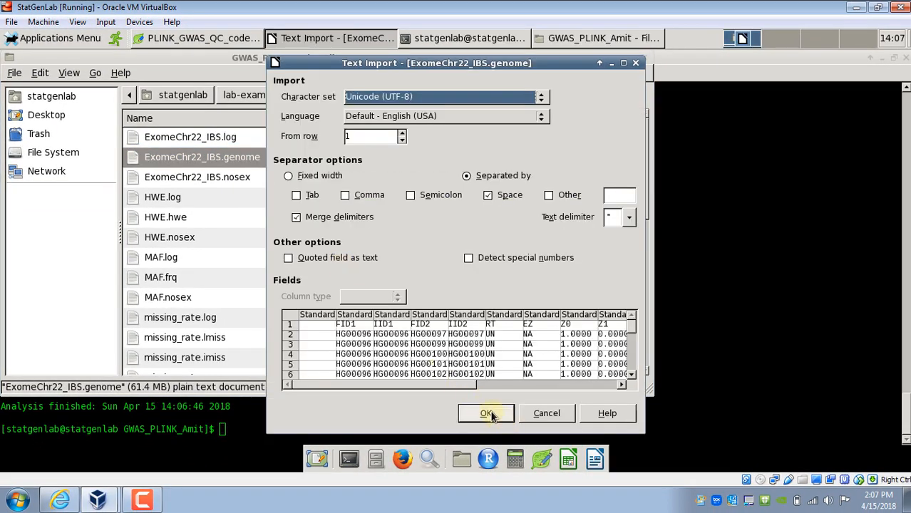
Import ExomeChr22_IBS.genome into Calc with Space separator and merged delimiters.
left_click(488, 413)
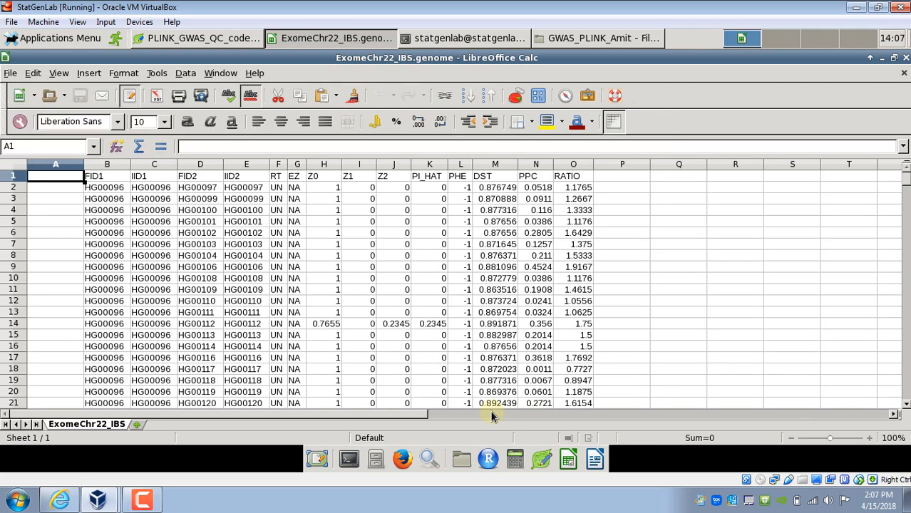
mouse_move(171, 226)
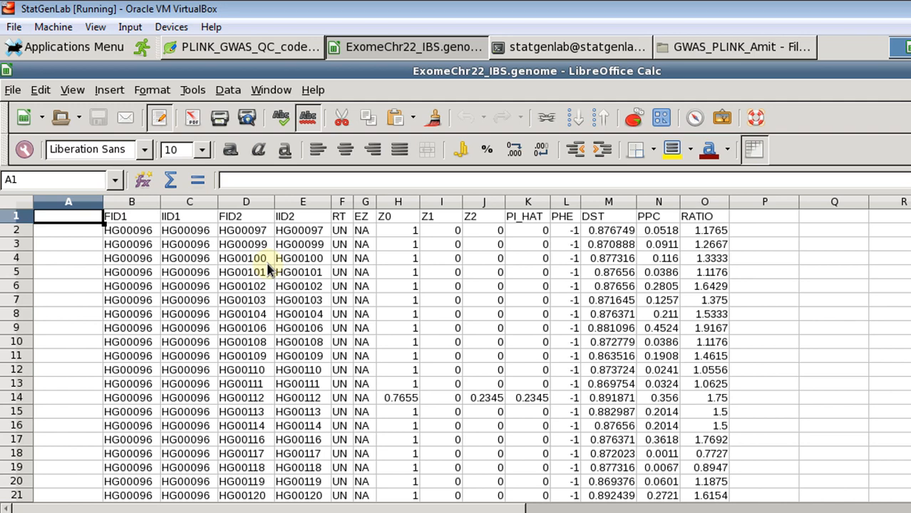
mouse_move(448, 262)
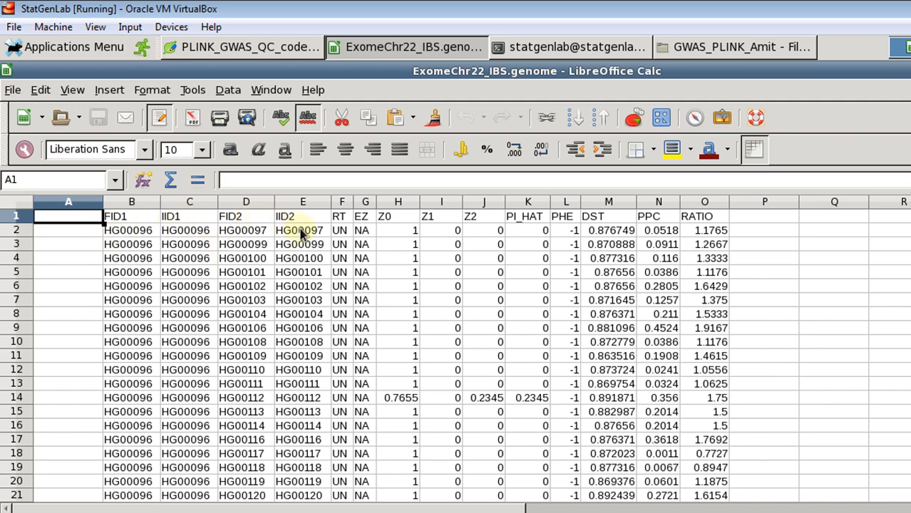
mouse_move(285, 191)
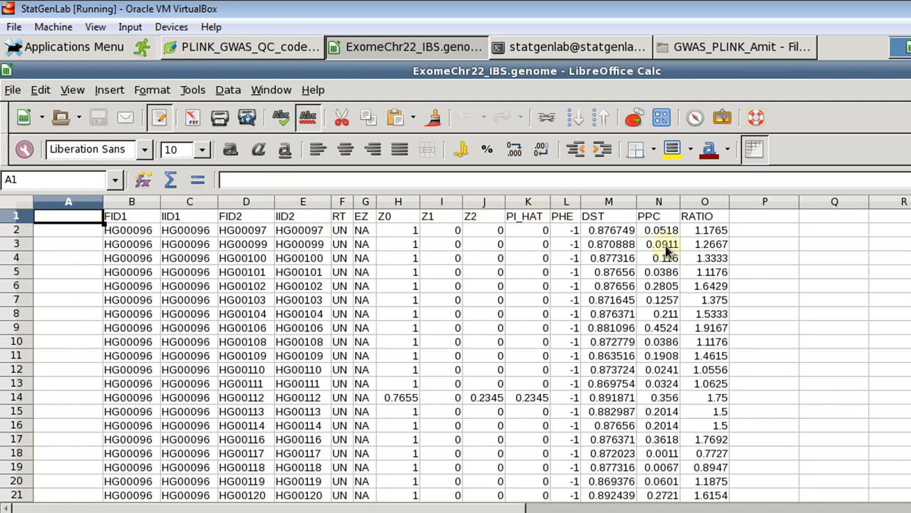
mouse_move(544, 244)
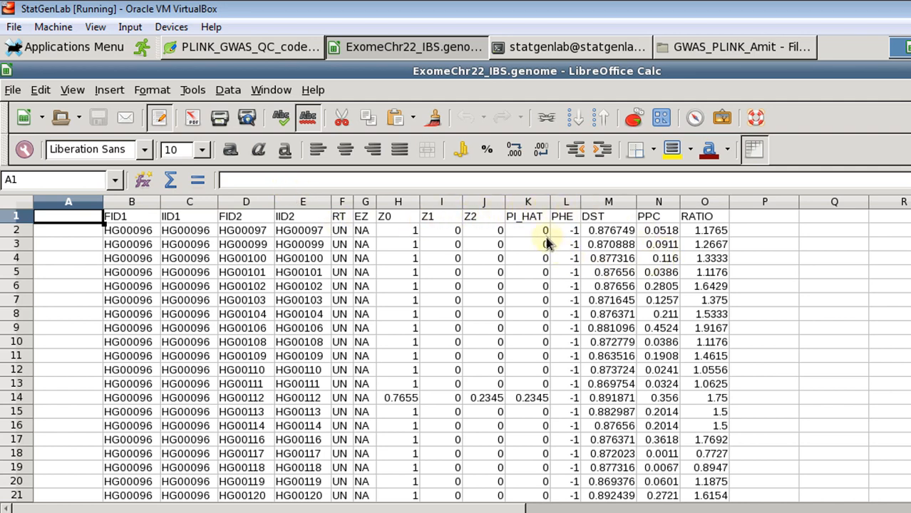
mouse_move(525, 222)
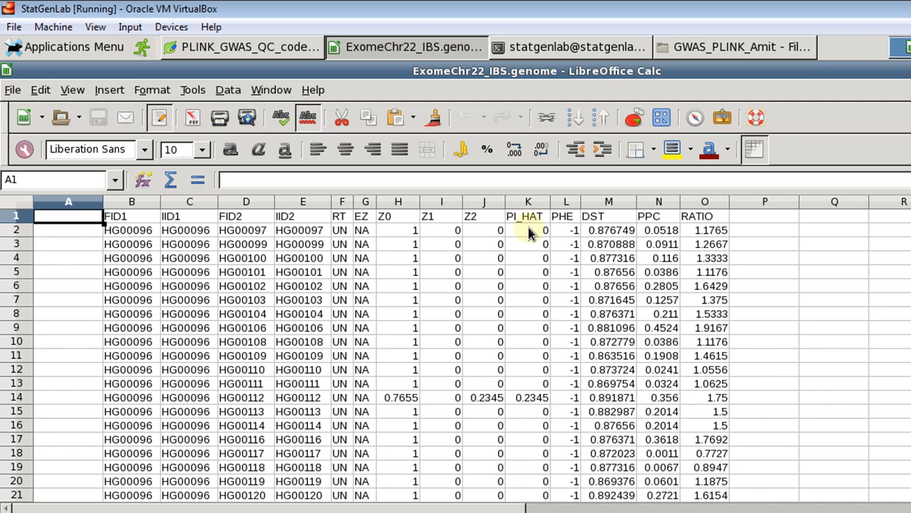
mouse_move(264, 241)
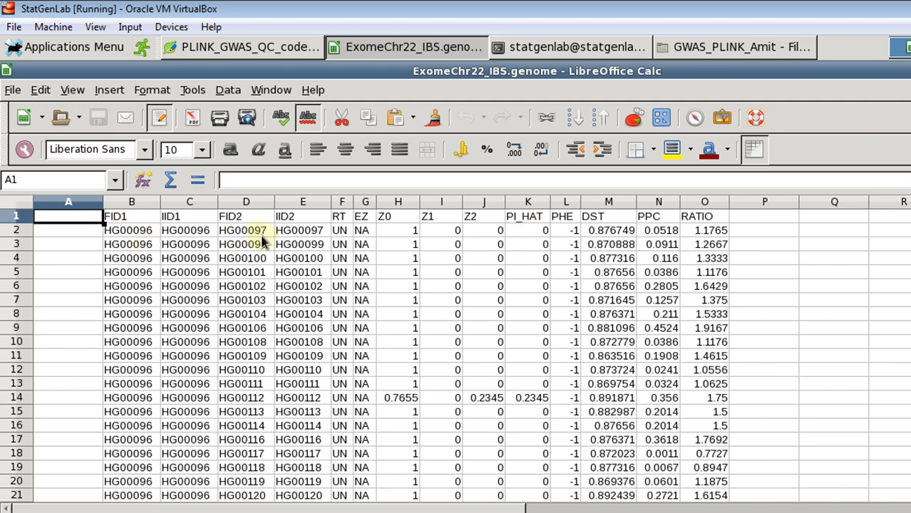
mouse_move(525, 294)
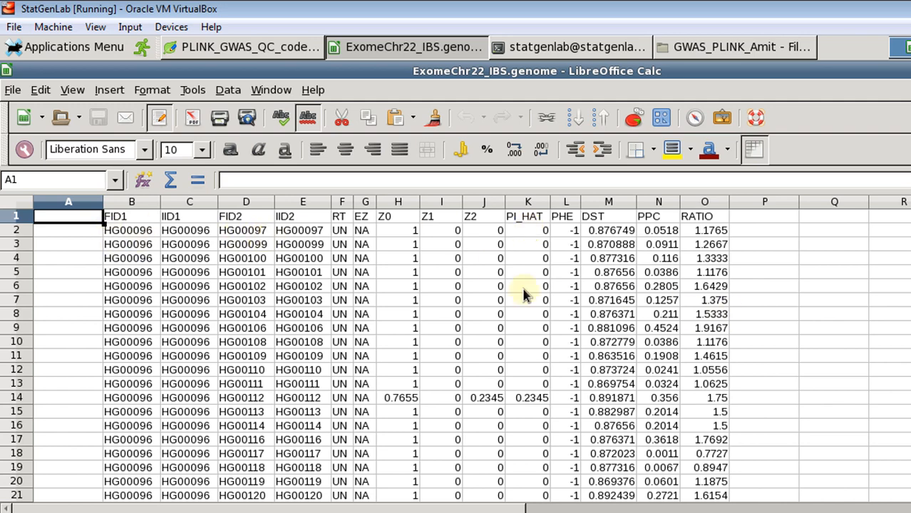
mouse_move(545, 305)
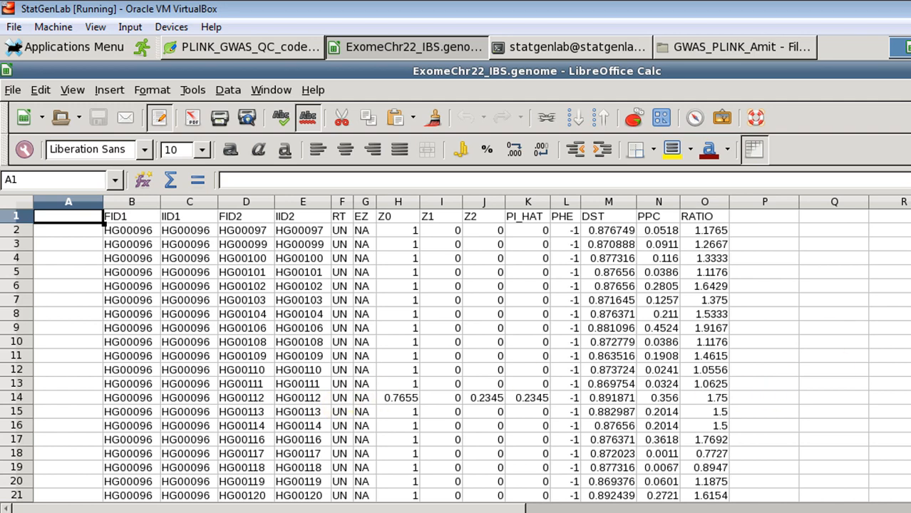
Scroll through the pairwise Z0–Z2, PI_HAT relatedness rows of the genome sheet.
scroll("down", 3)
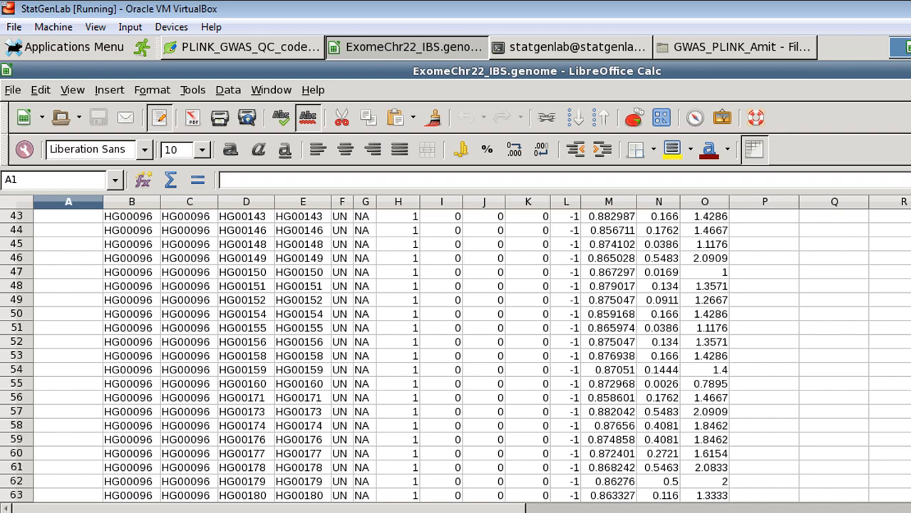
scroll("down", 3)
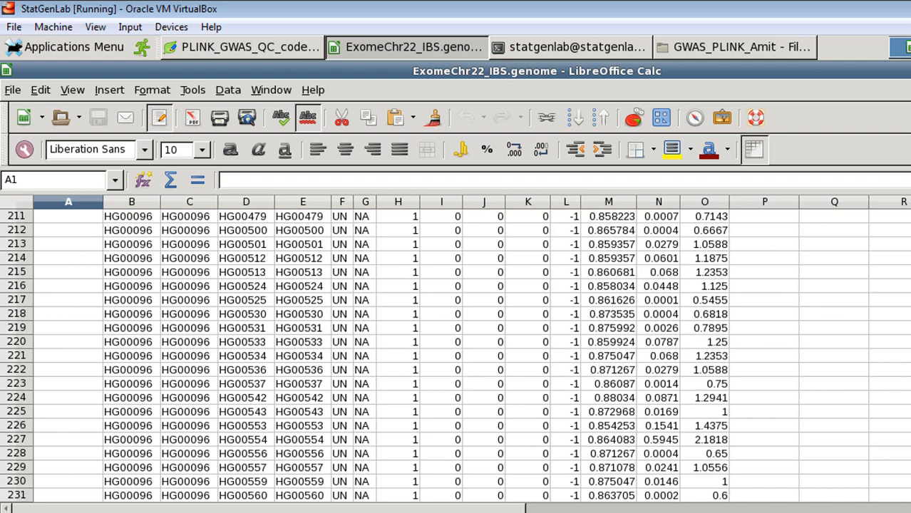
scroll("down", 3)
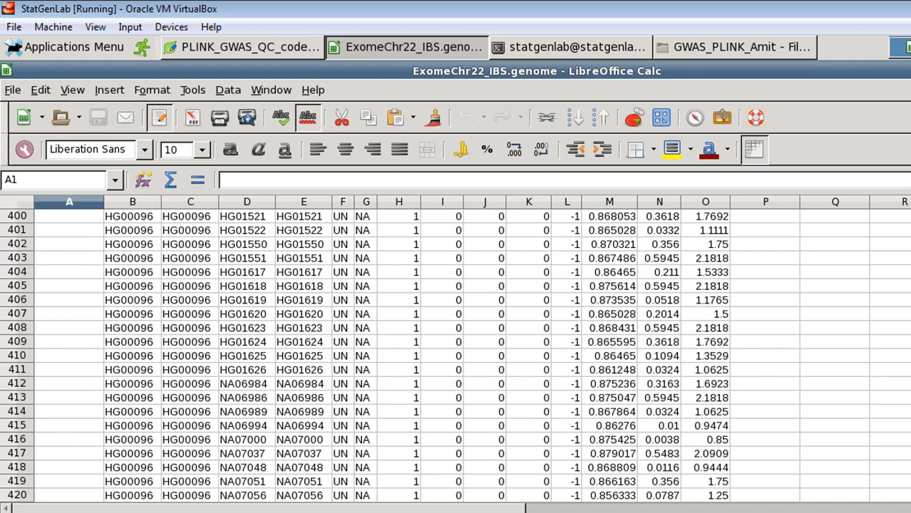
scroll("up", 3)
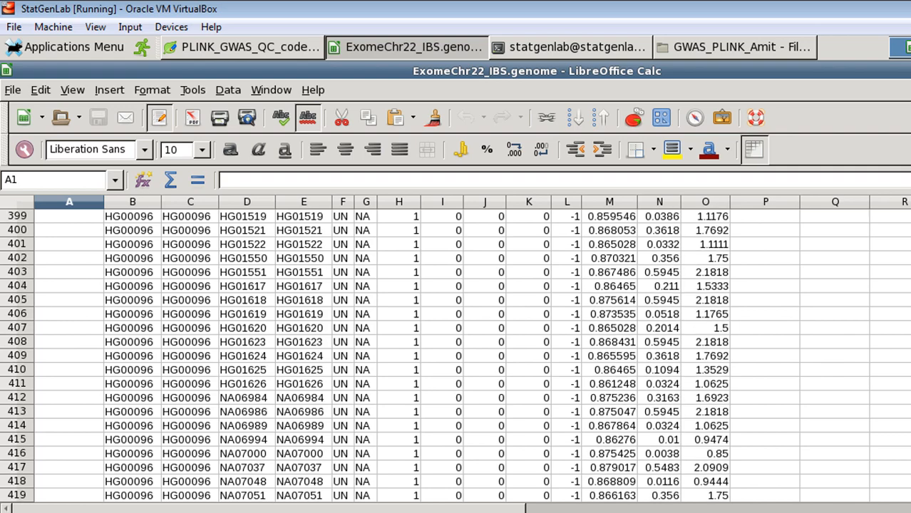
scroll("up", 3)
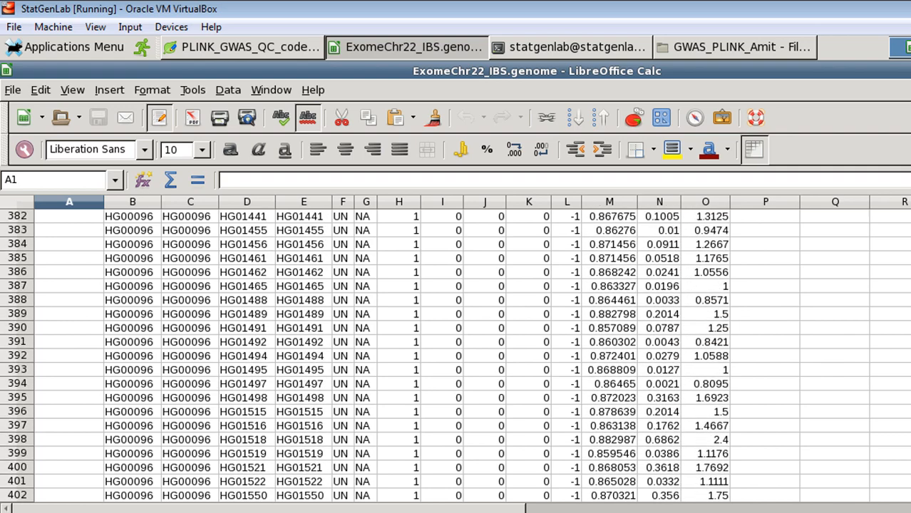
scroll("up", 3)
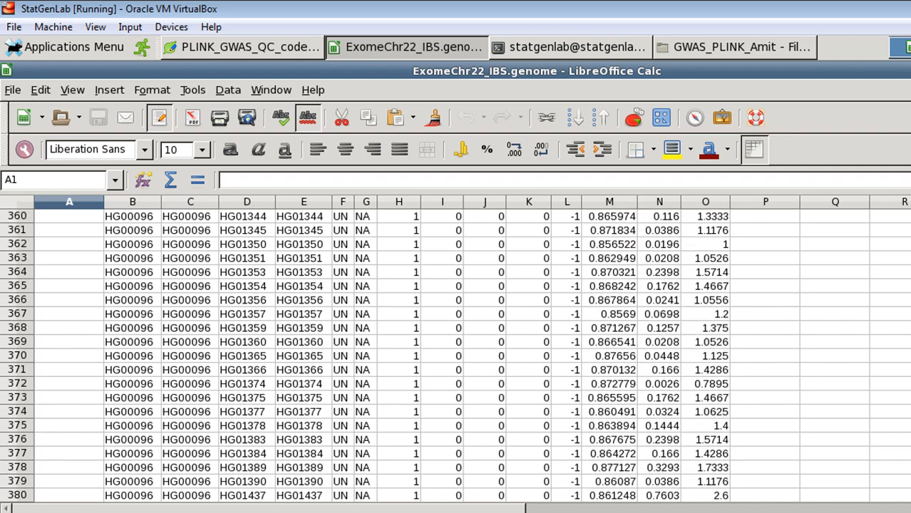
scroll("up", 3)
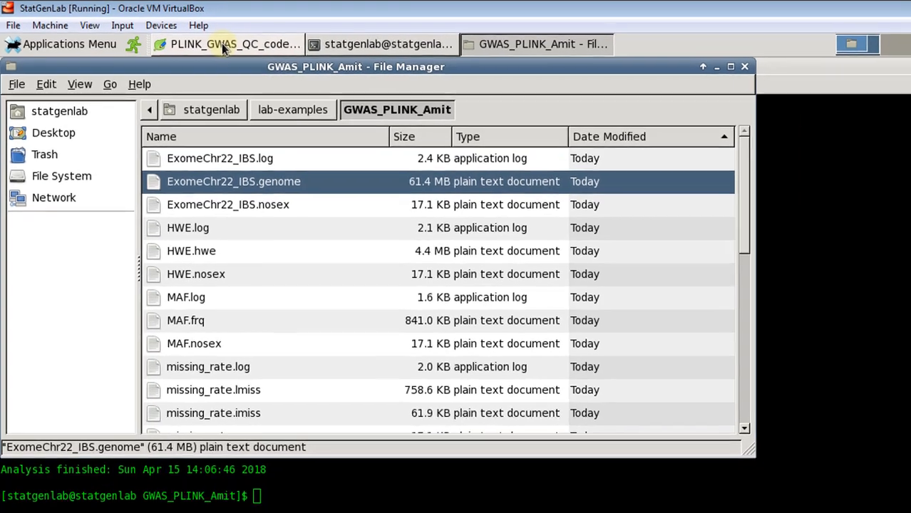
Bring the PLINK_GWAS_QC_code.txt script back to the front.
left_click(225, 43)
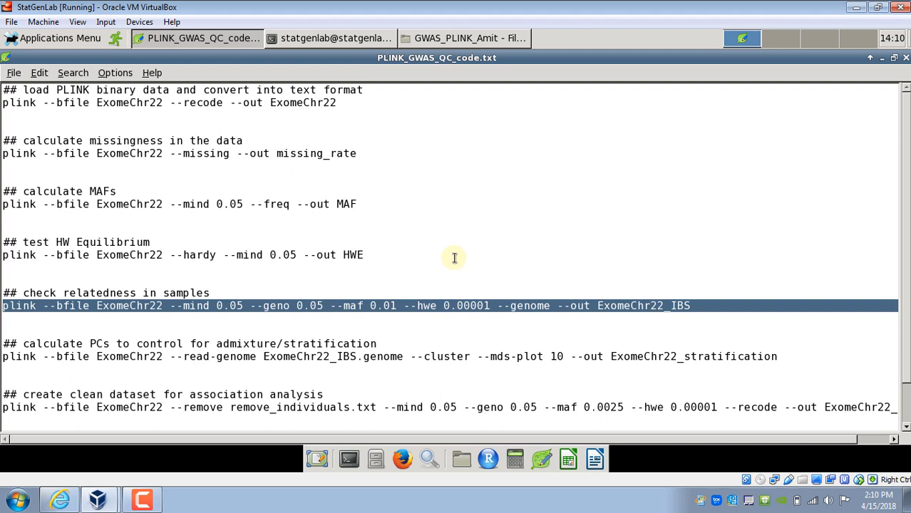
mouse_move(419, 256)
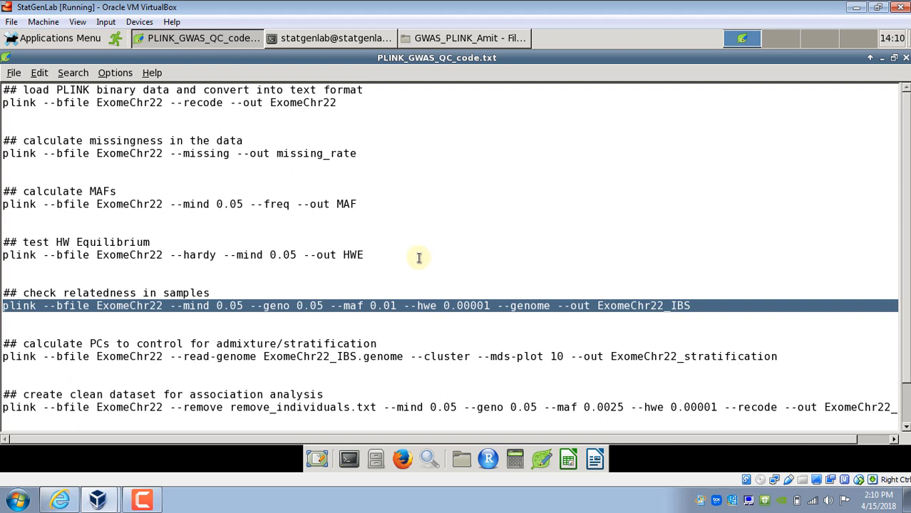
mouse_move(434, 298)
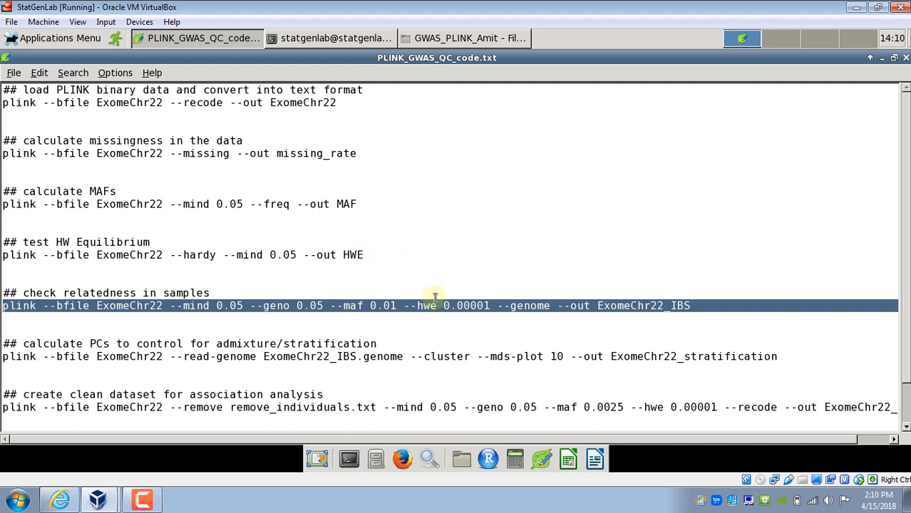
mouse_move(428, 341)
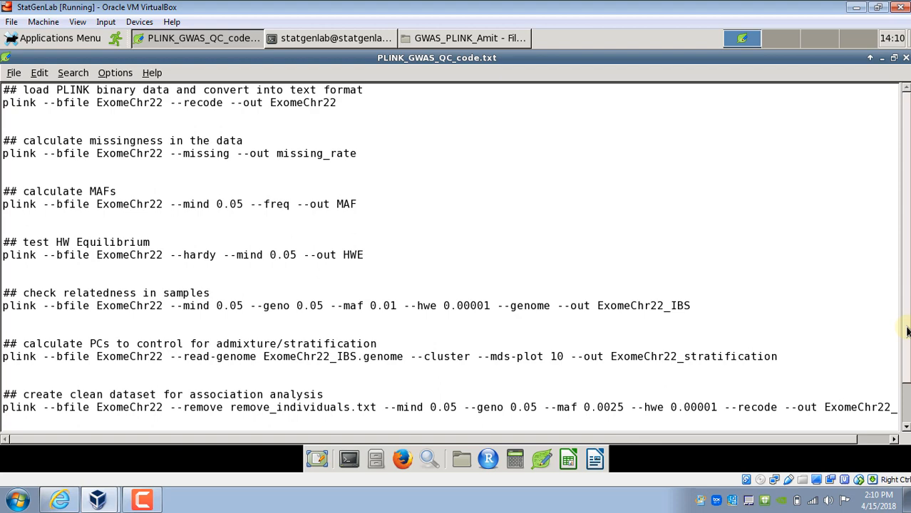
scroll("down", 3)
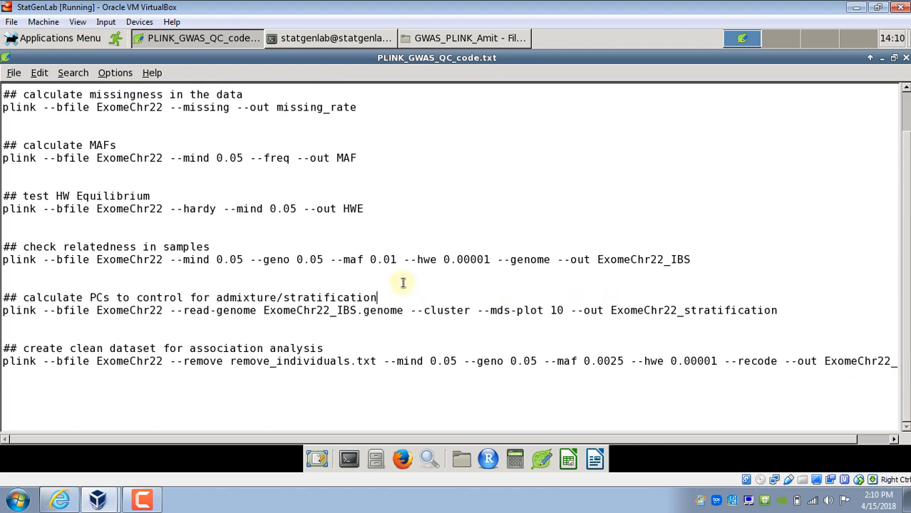
mouse_move(576, 277)
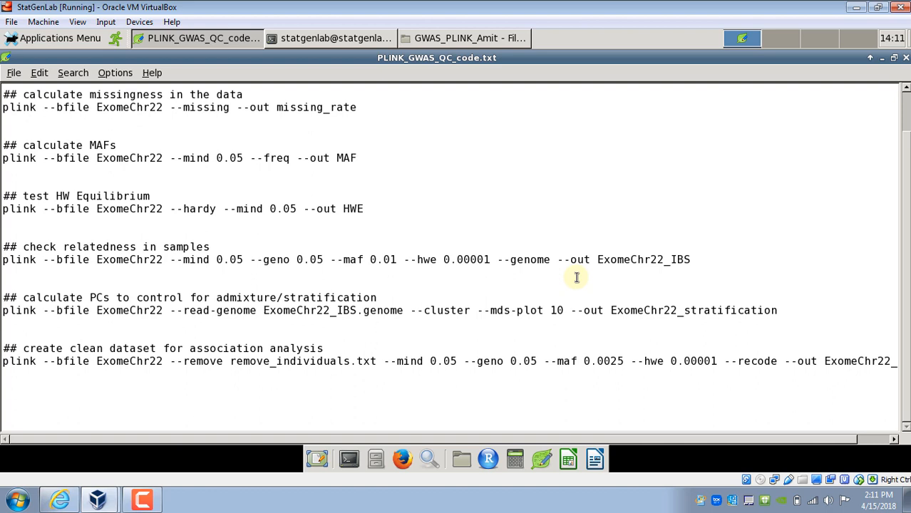
Select and copy the --read-genome --cluster --mds-plot 10 stratification command line.
left_click(376, 298)
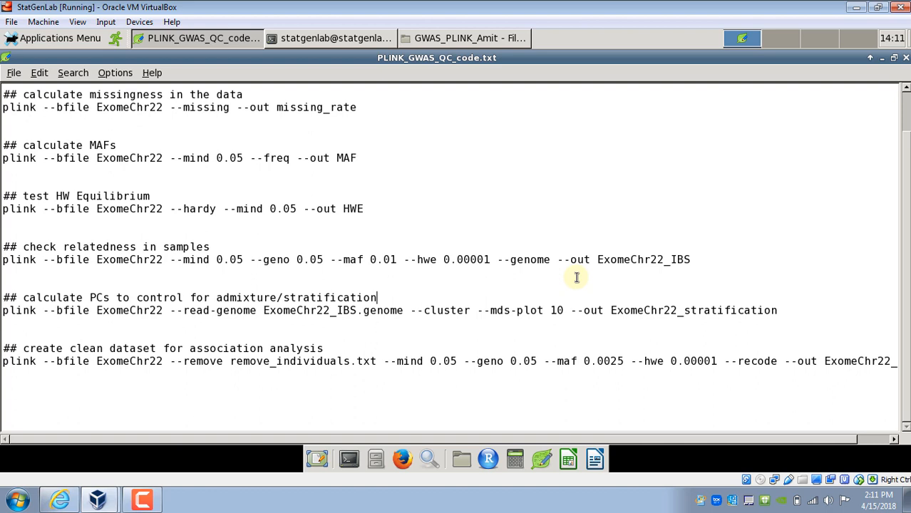
mouse_move(540, 245)
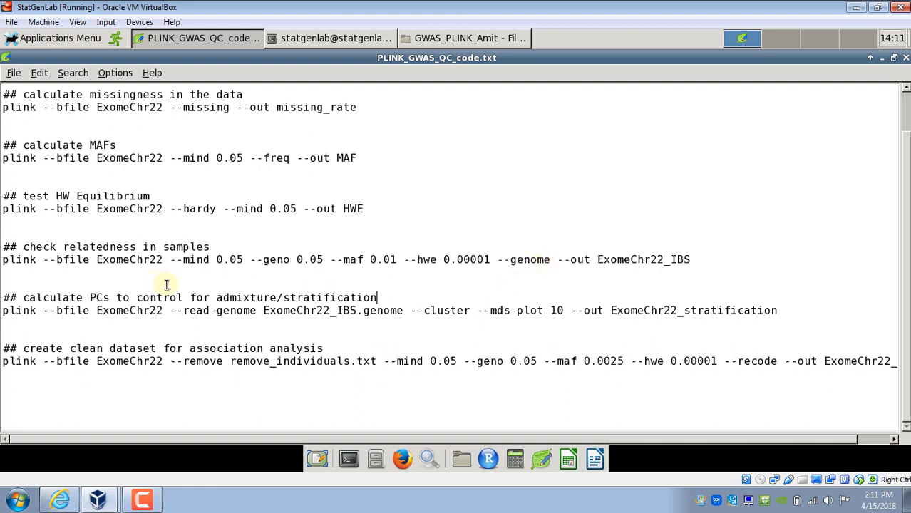
mouse_move(236, 294)
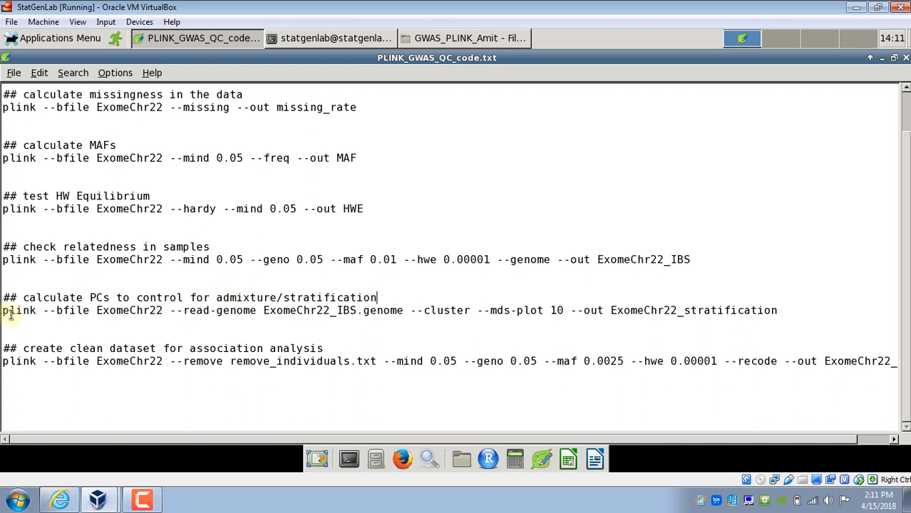
mouse_move(89, 323)
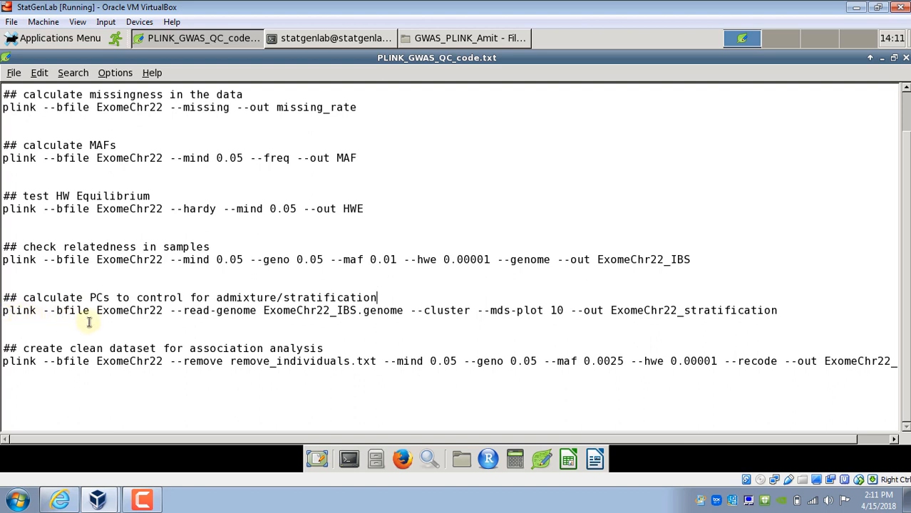
mouse_move(235, 333)
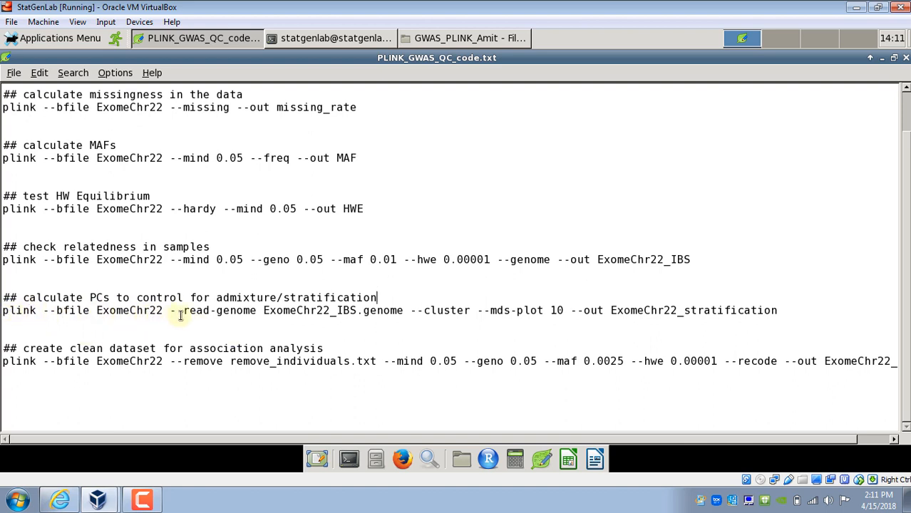
mouse_move(180, 321)
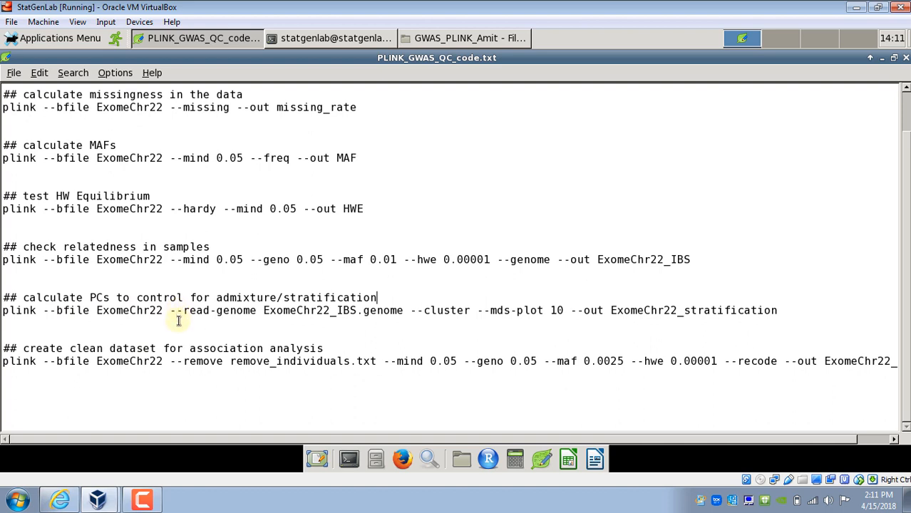
mouse_move(207, 321)
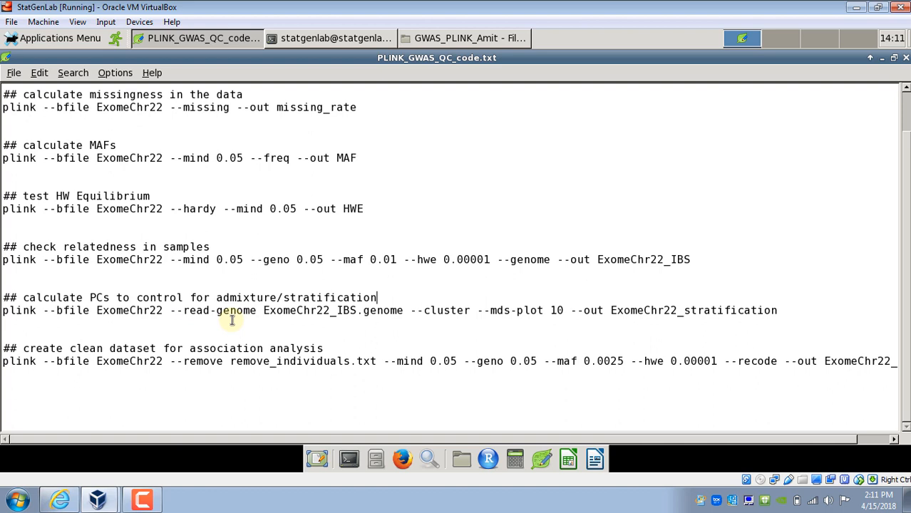
mouse_move(305, 316)
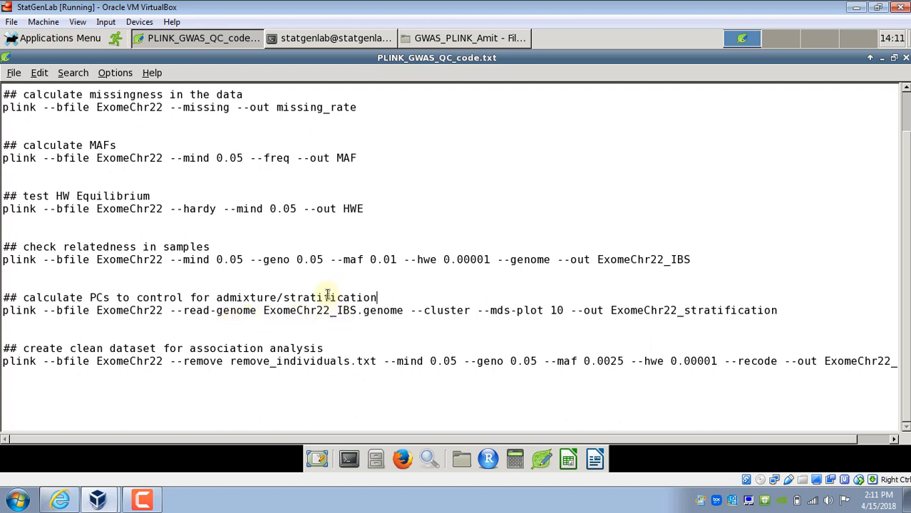
mouse_move(269, 324)
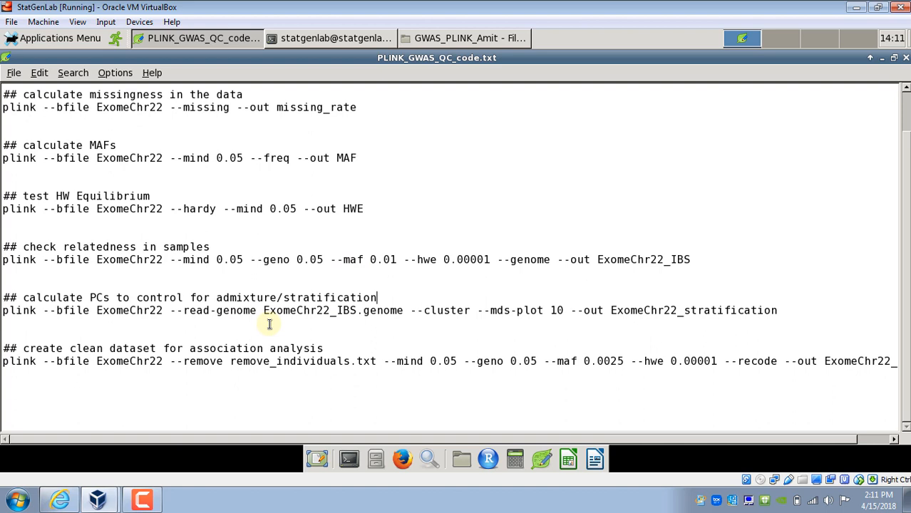
mouse_move(341, 315)
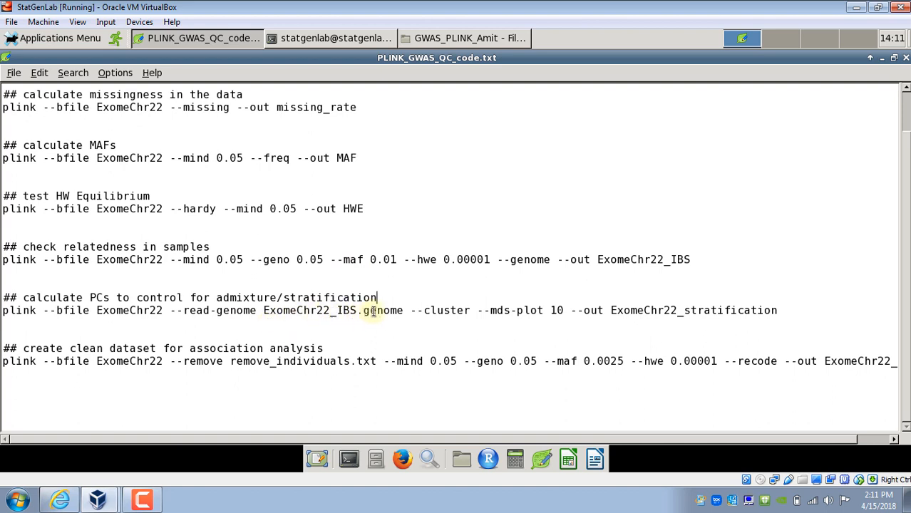
mouse_move(471, 337)
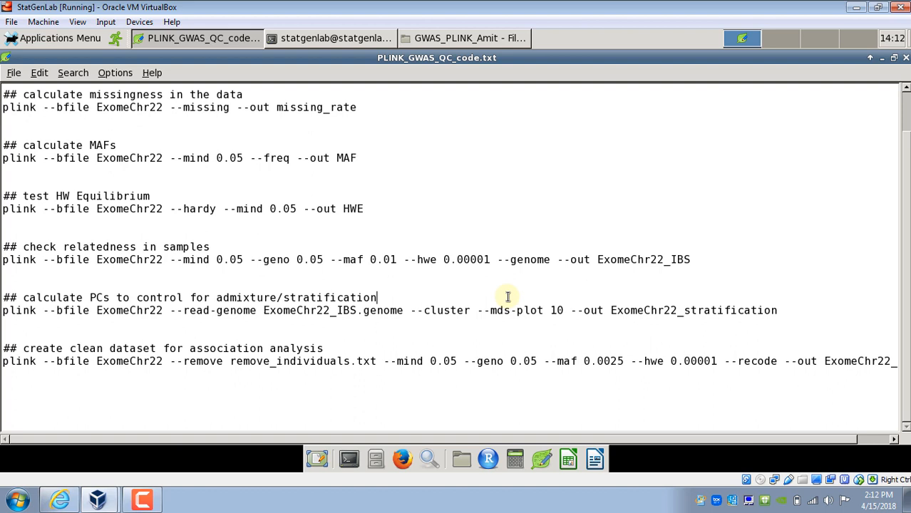
mouse_move(507, 327)
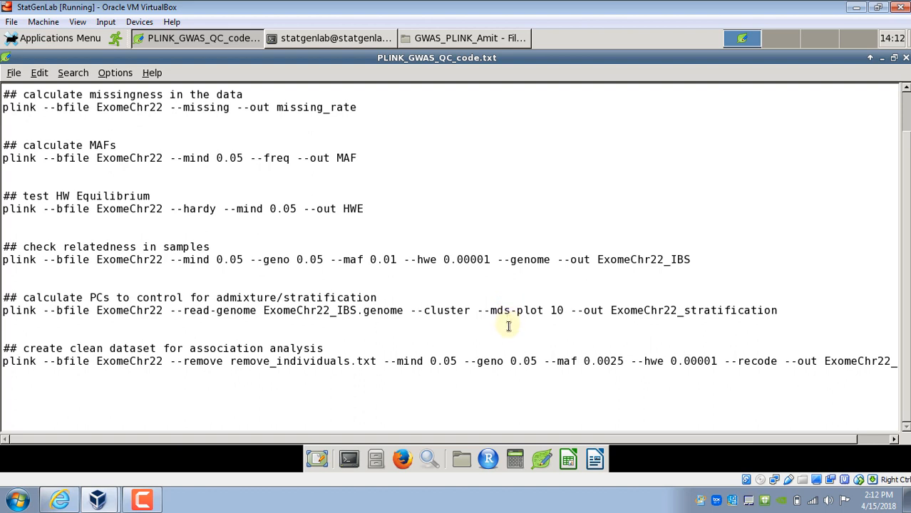
left_click(378, 298)
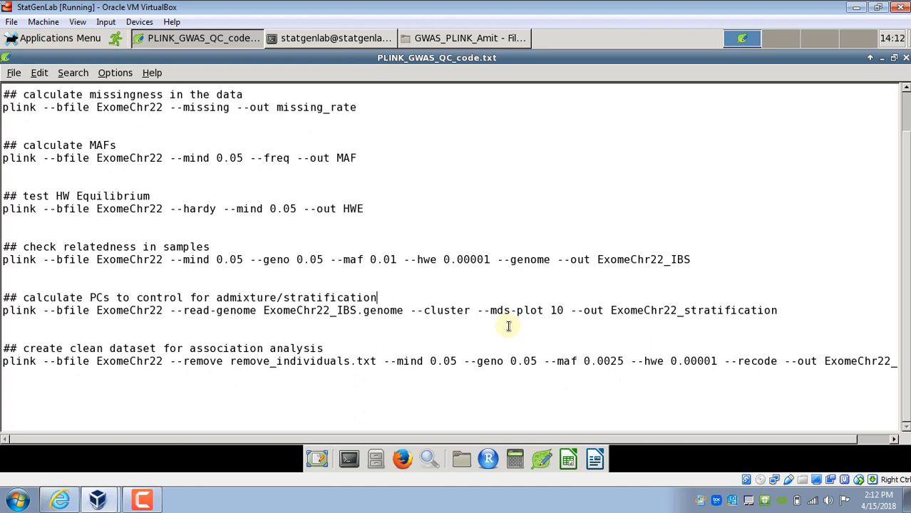
mouse_move(558, 311)
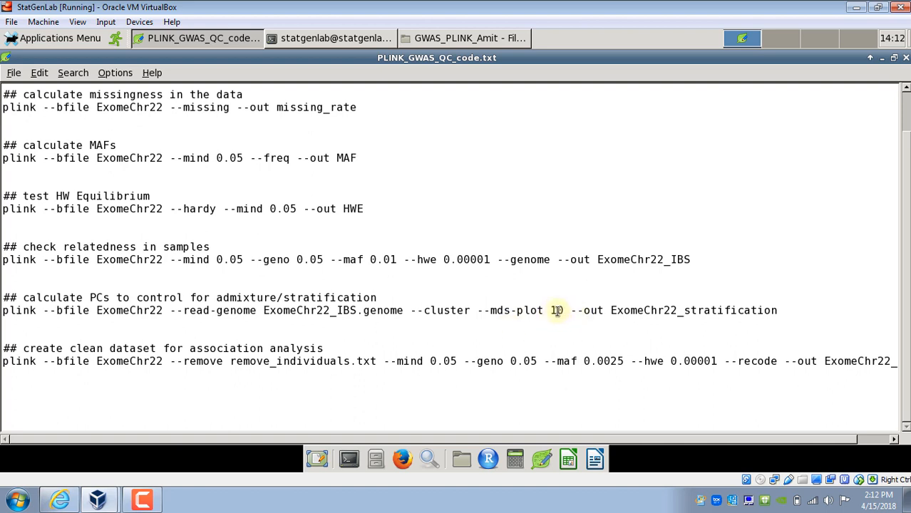
left_click(376, 298)
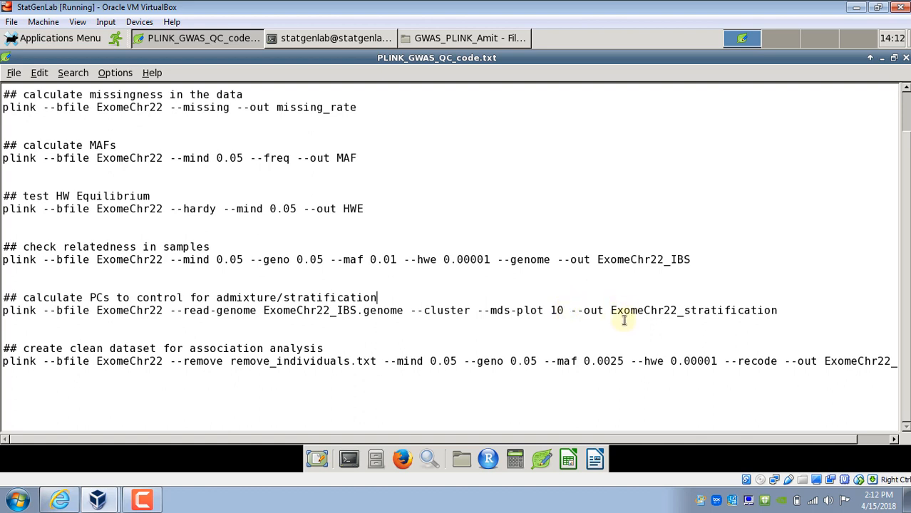
mouse_move(681, 318)
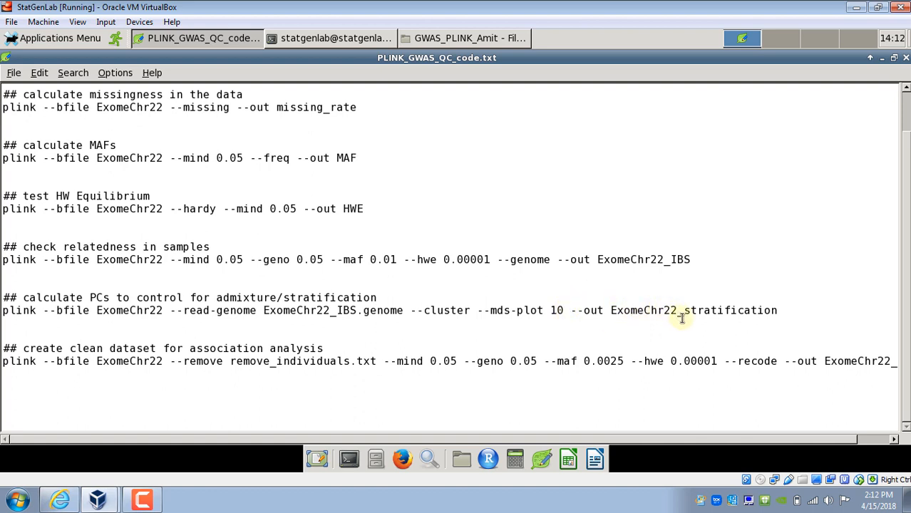
left_click(377, 298)
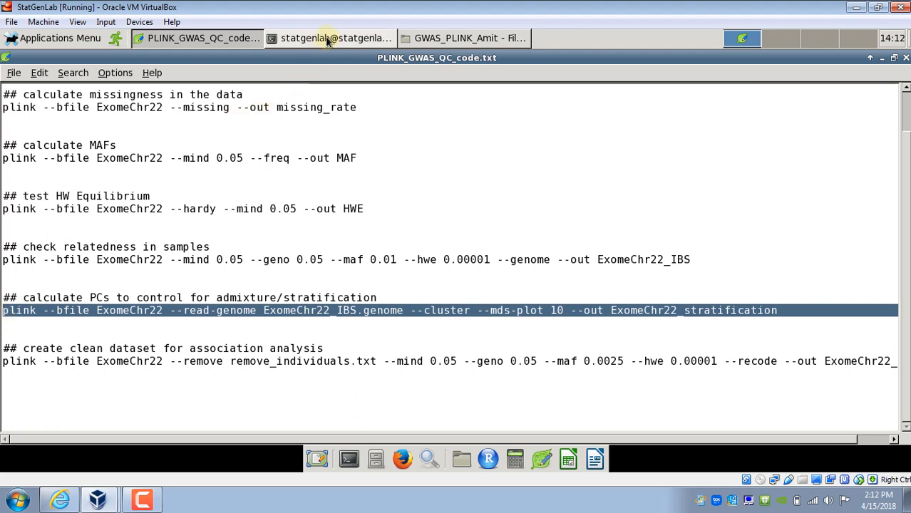
Paste the MDS stratification command at the terminal prompt.
left_click(335, 37)
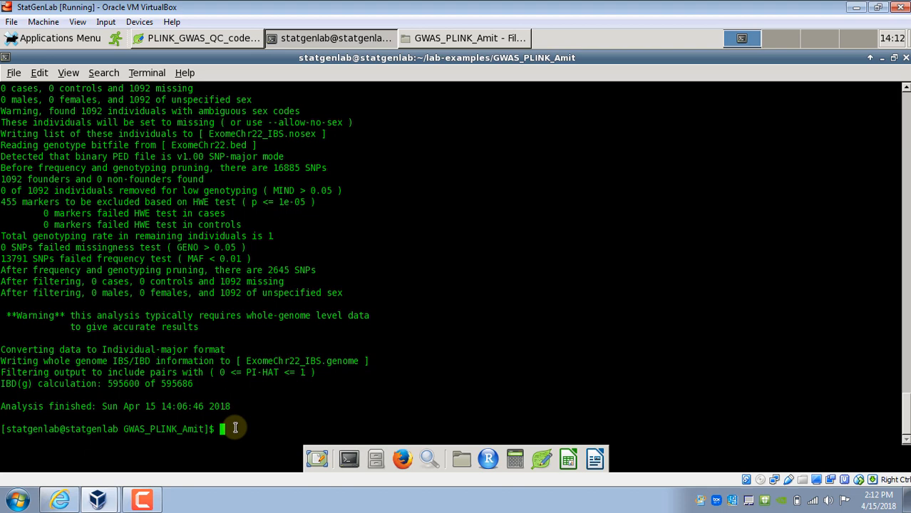
right_click(235, 428)
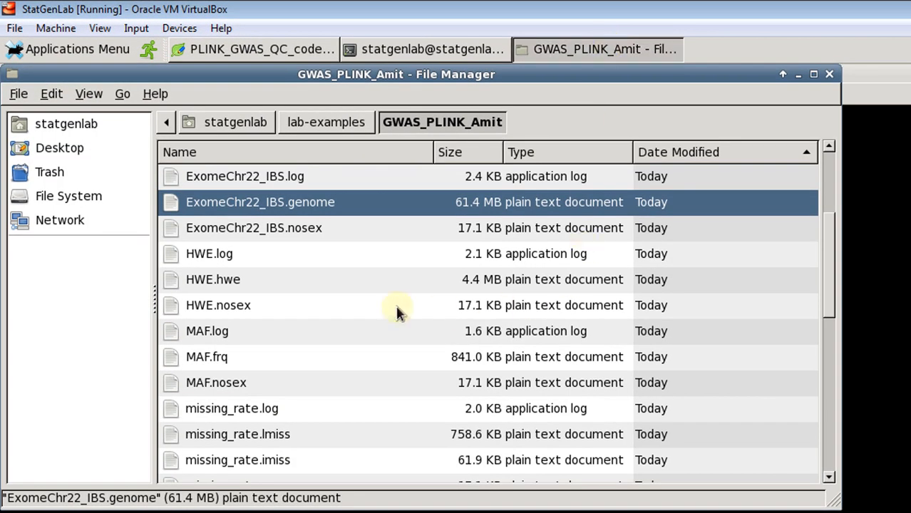
mouse_move(829, 228)
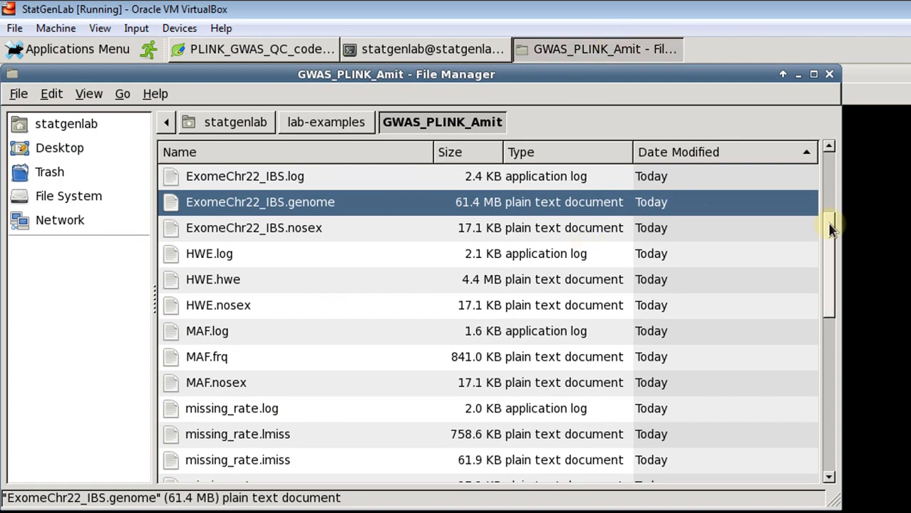
Open the 168.6 KB ExomeChr22_stratification.mds results file.
scroll("up", 3)
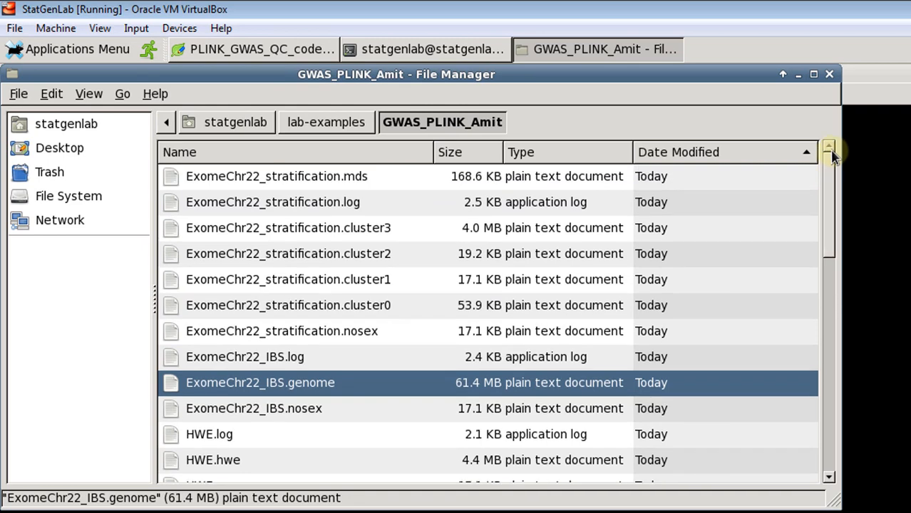
mouse_move(445, 184)
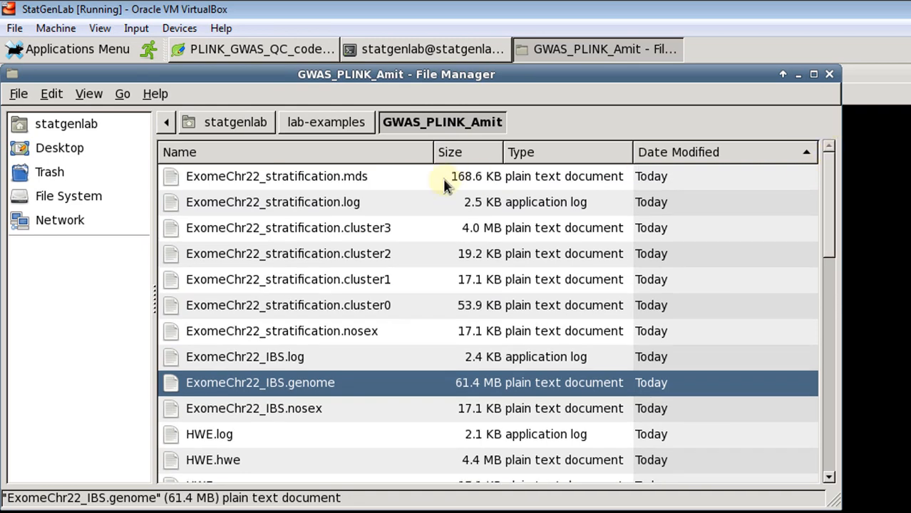
mouse_move(308, 194)
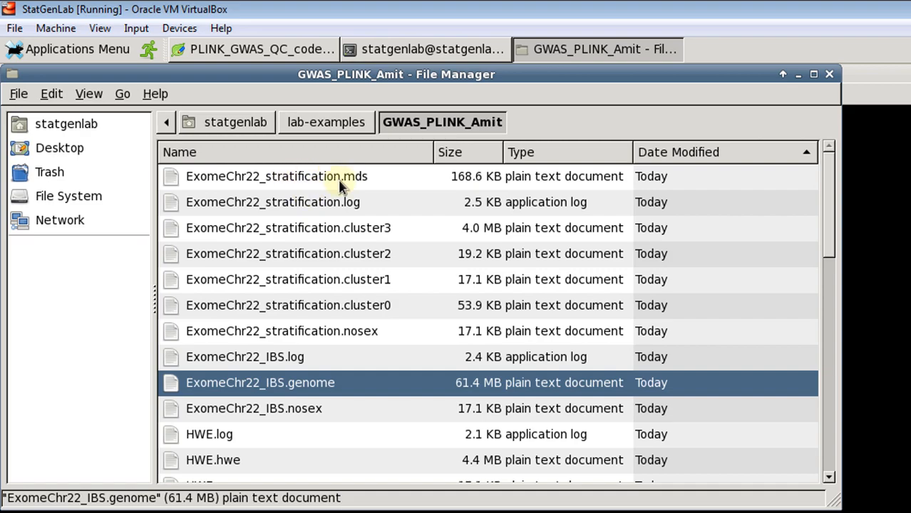
double_click(276, 177)
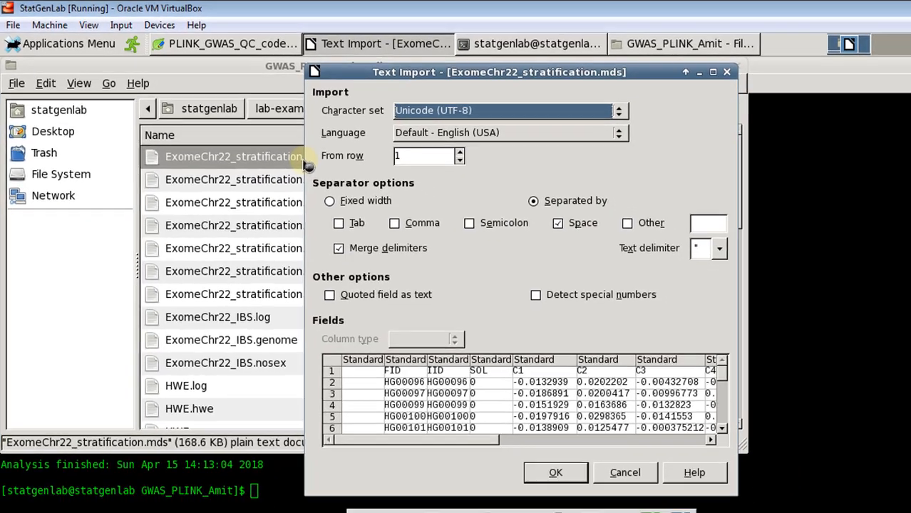
Import the .mds file as FID, IID, SOL, C1–C10 columns, then return to the QC script.
left_click(556, 473)
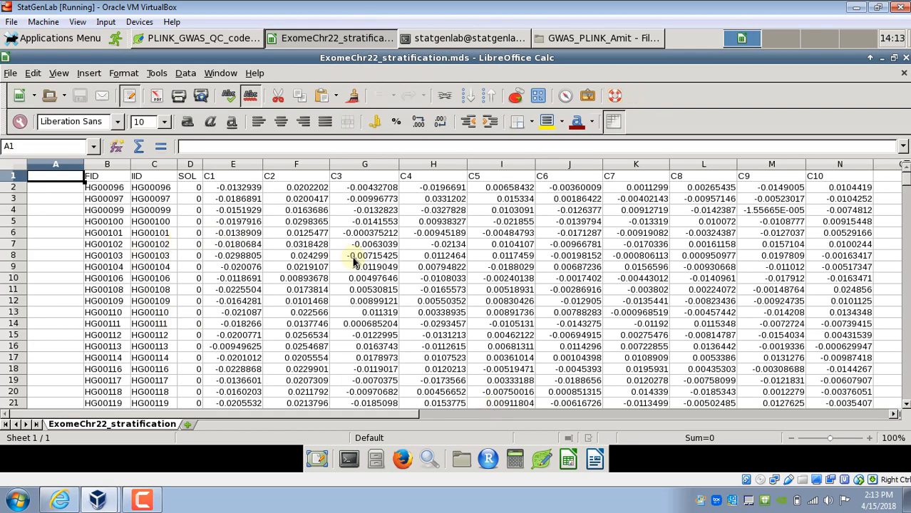
mouse_move(111, 197)
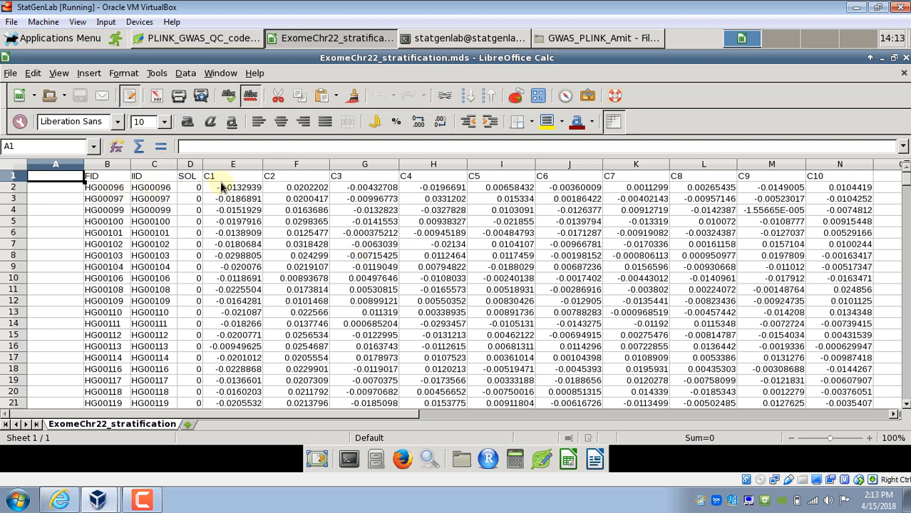
mouse_move(844, 178)
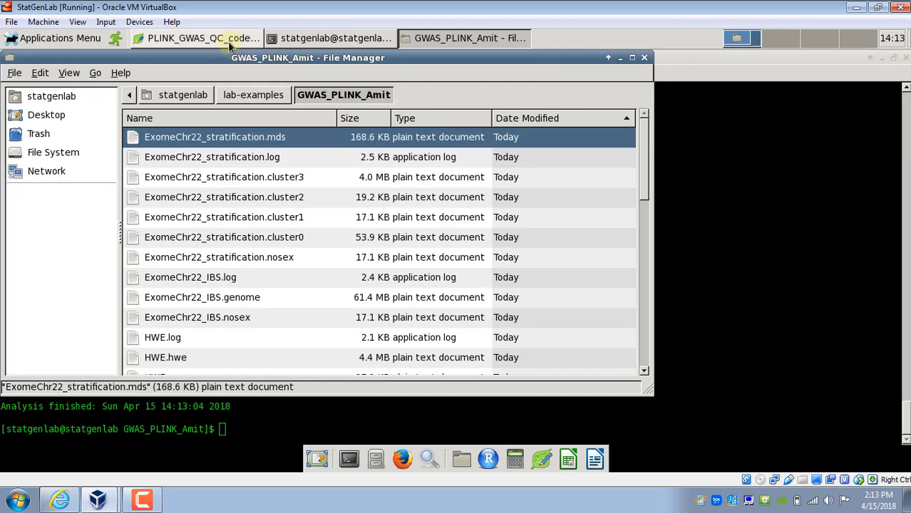
left_click(197, 37)
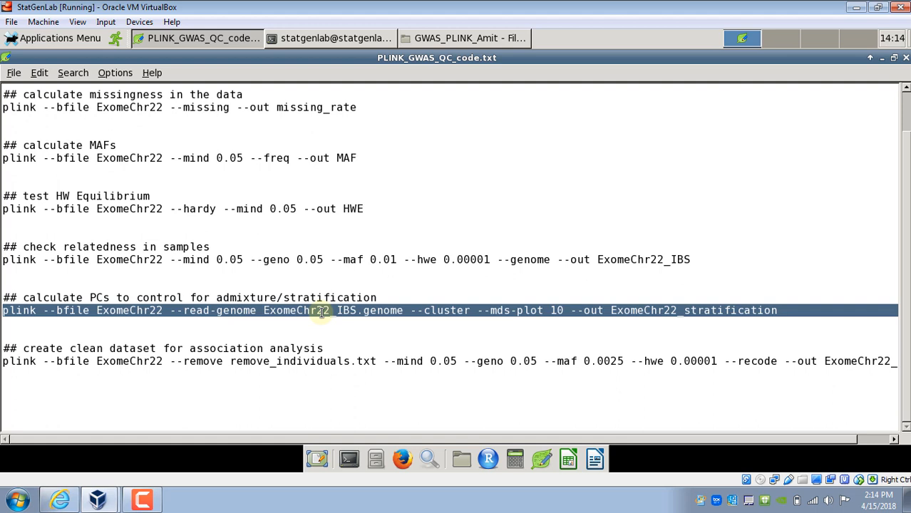
mouse_move(406, 333)
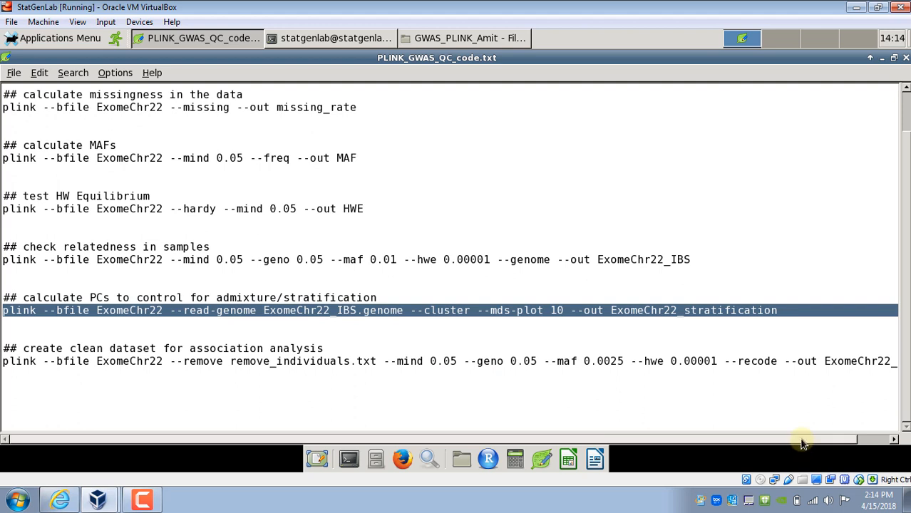
scroll("right", 3)
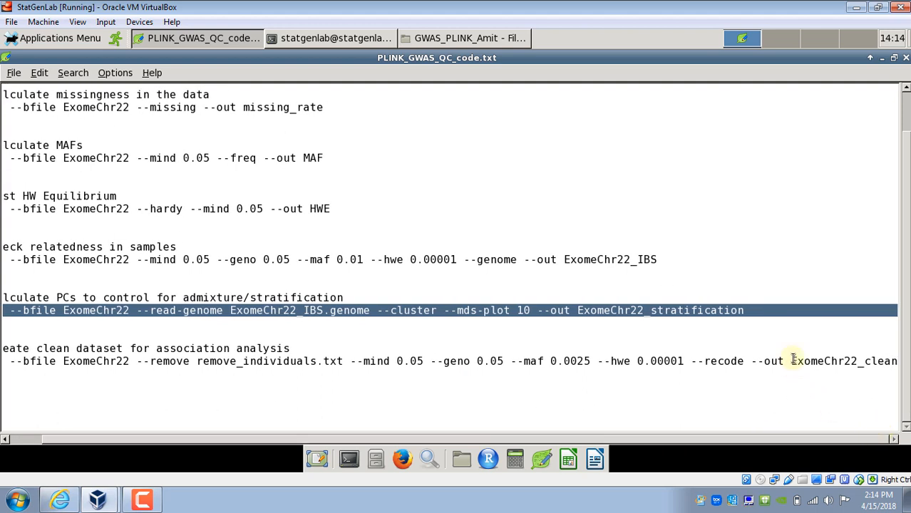
mouse_move(862, 363)
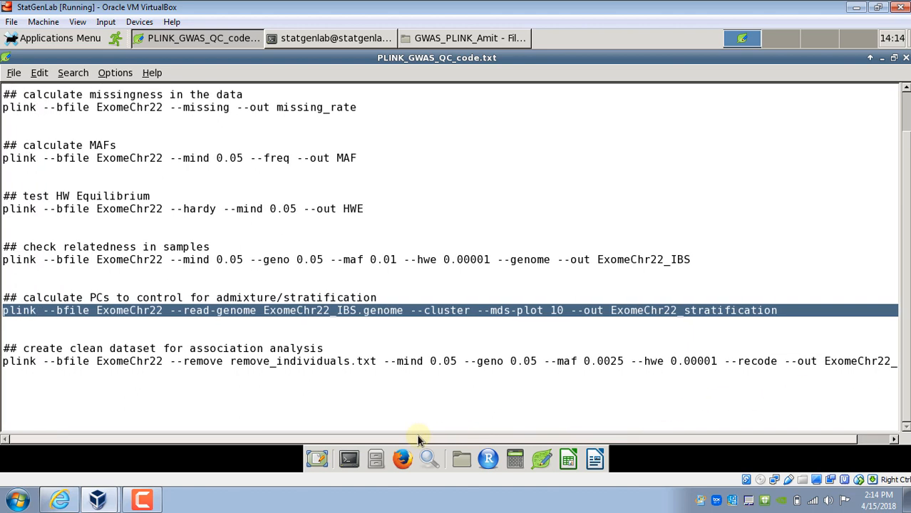
mouse_move(146, 402)
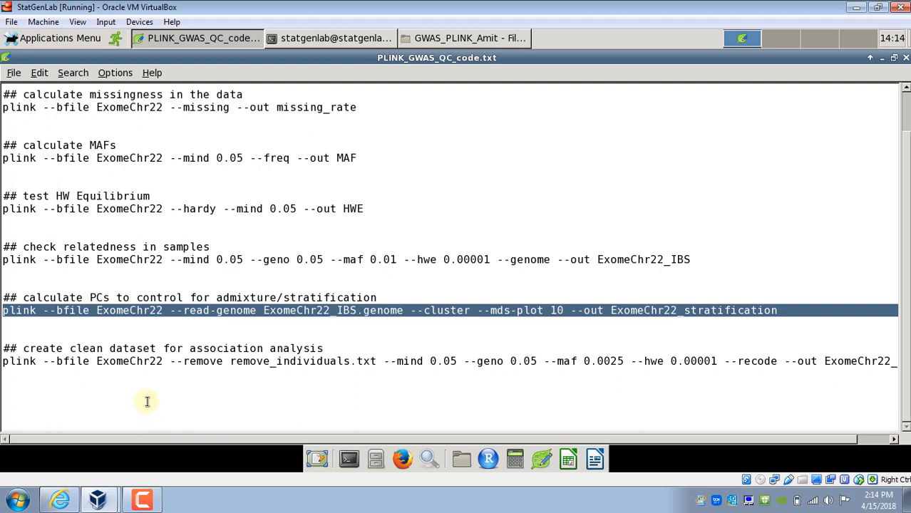
mouse_move(322, 362)
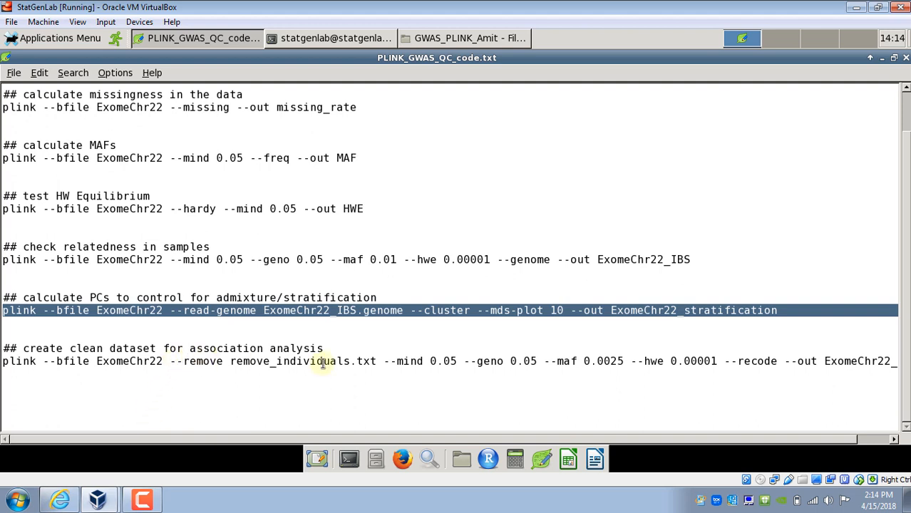
mouse_move(413, 380)
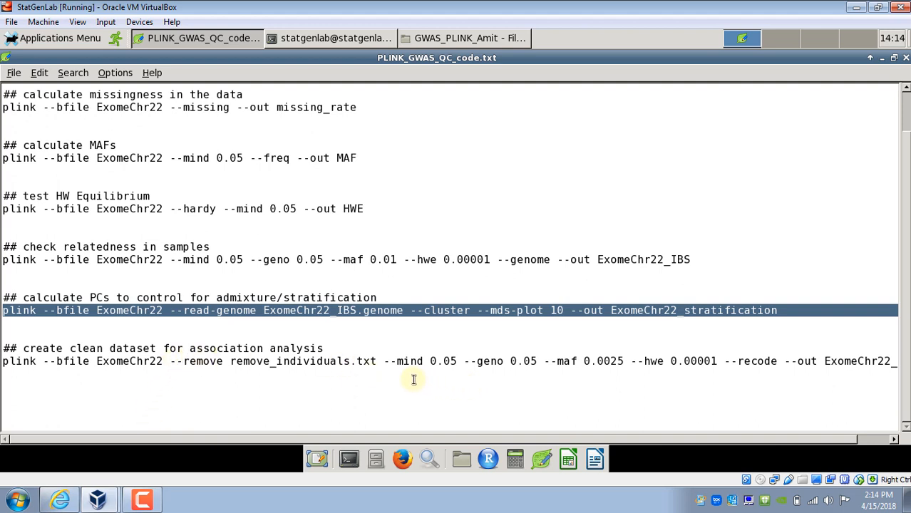
mouse_move(453, 368)
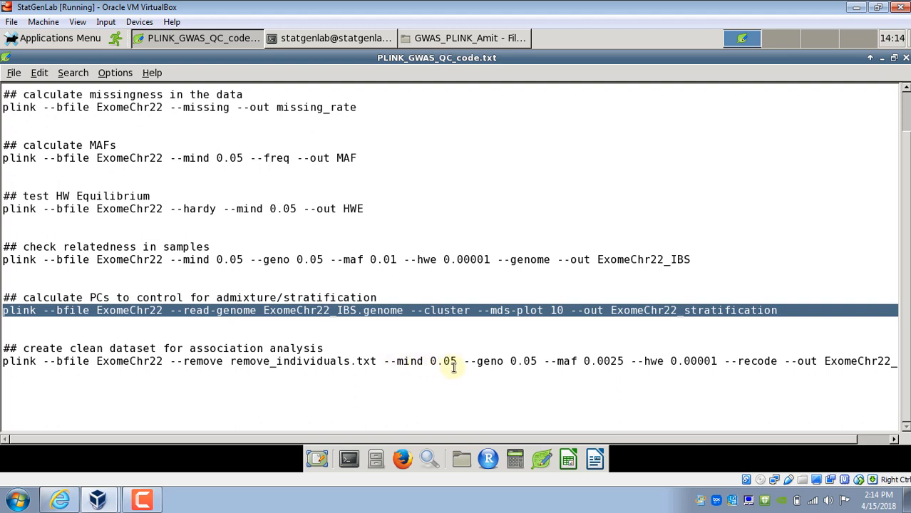
mouse_move(503, 357)
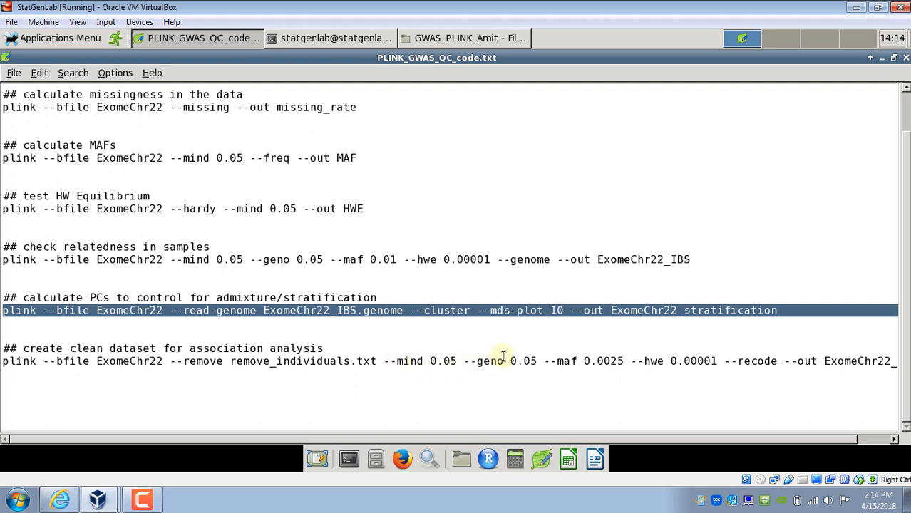
mouse_move(497, 362)
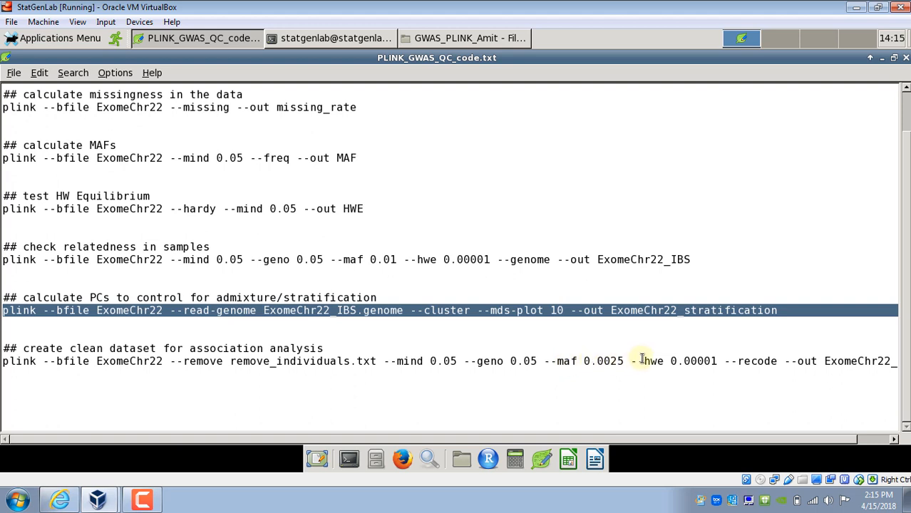
mouse_move(670, 362)
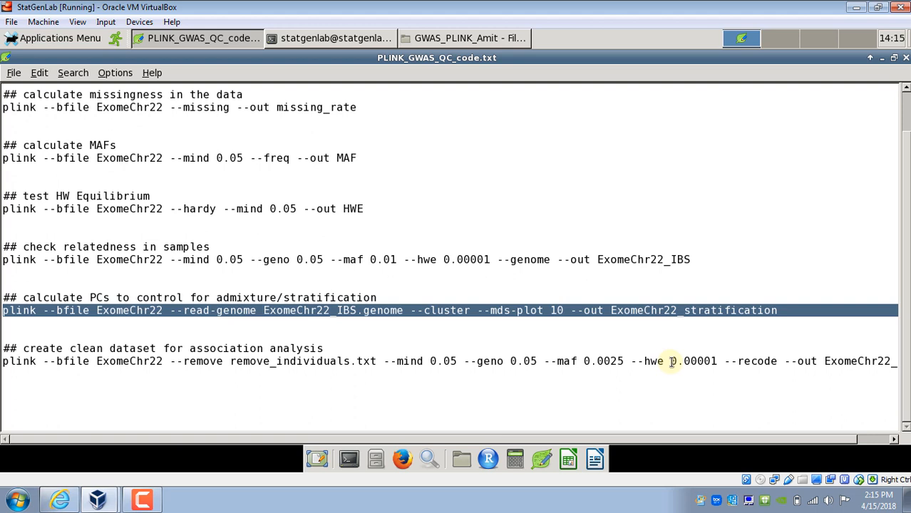
mouse_move(734, 363)
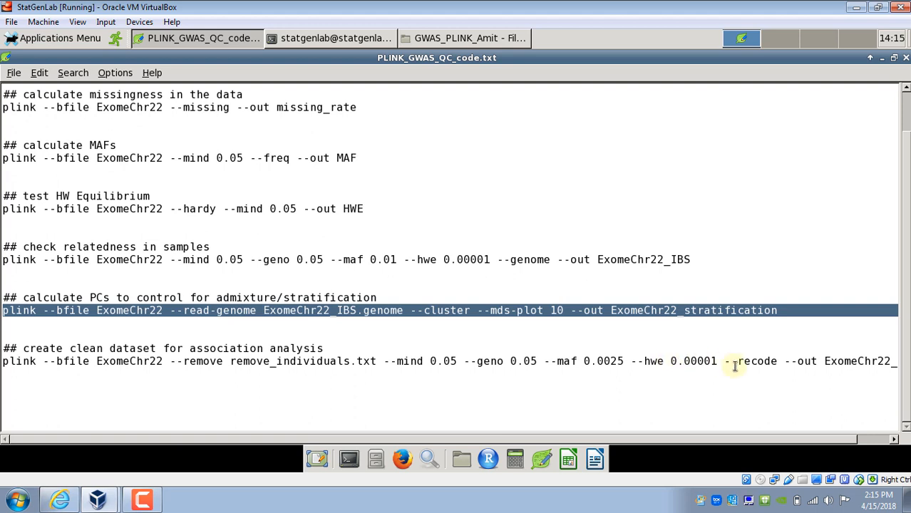
mouse_move(756, 362)
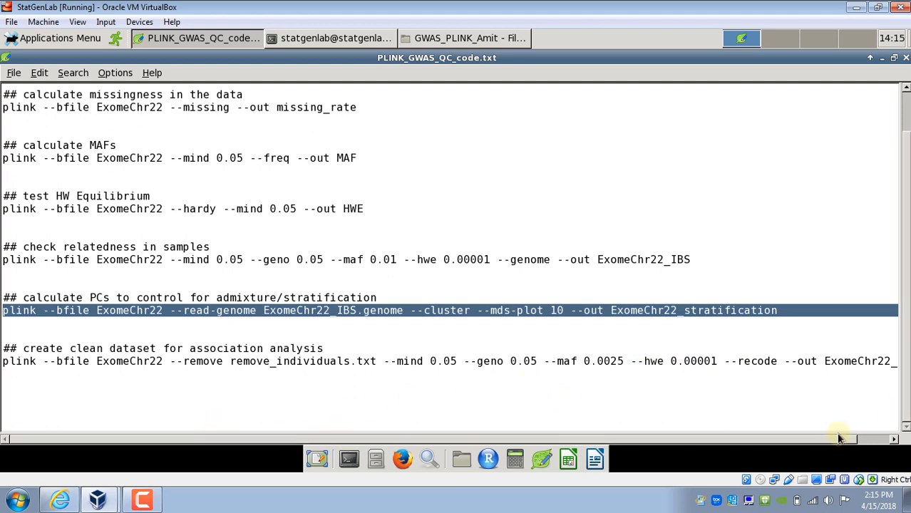
mouse_move(174, 363)
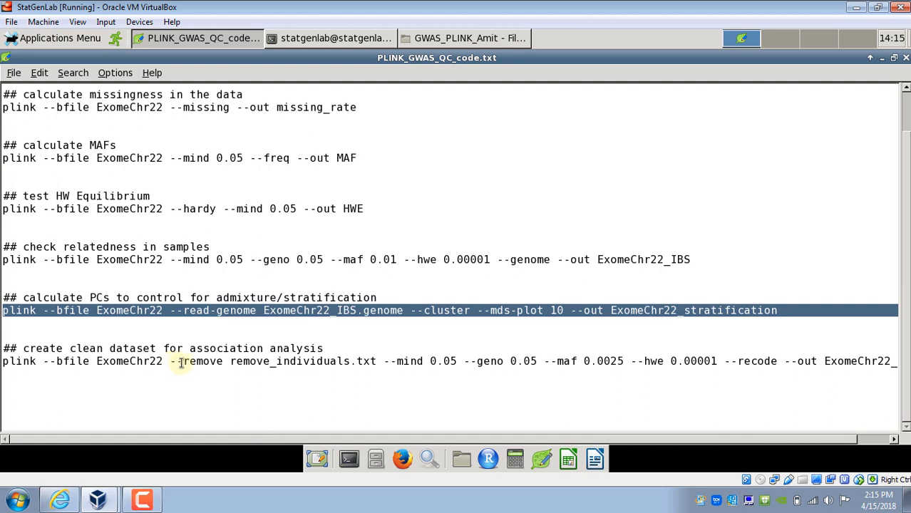
mouse_move(229, 362)
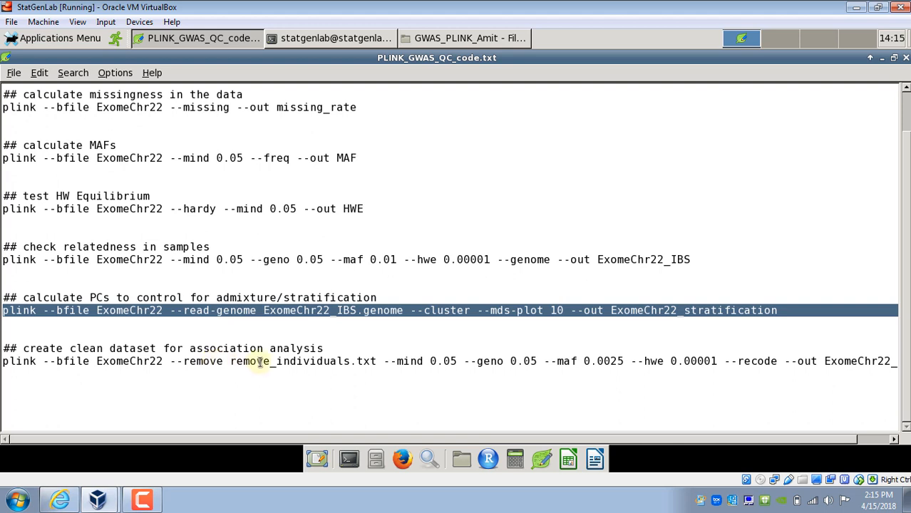
mouse_move(251, 362)
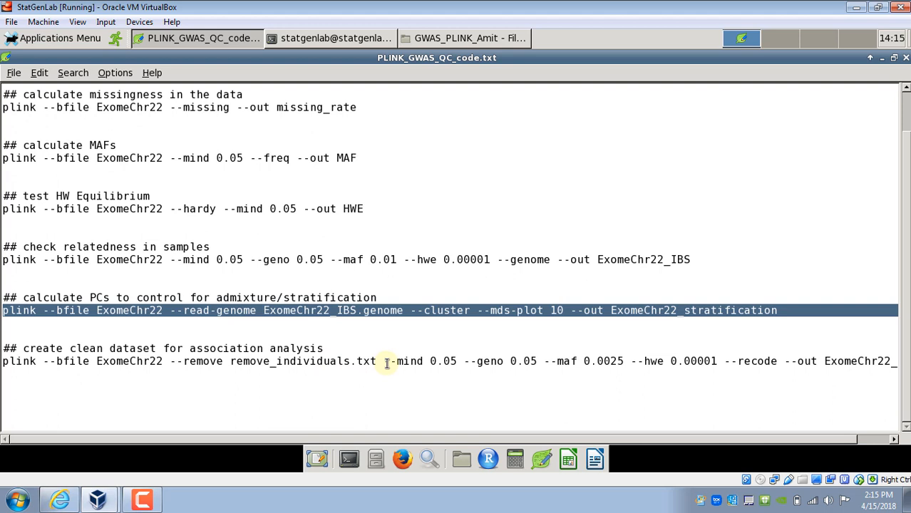
mouse_move(396, 379)
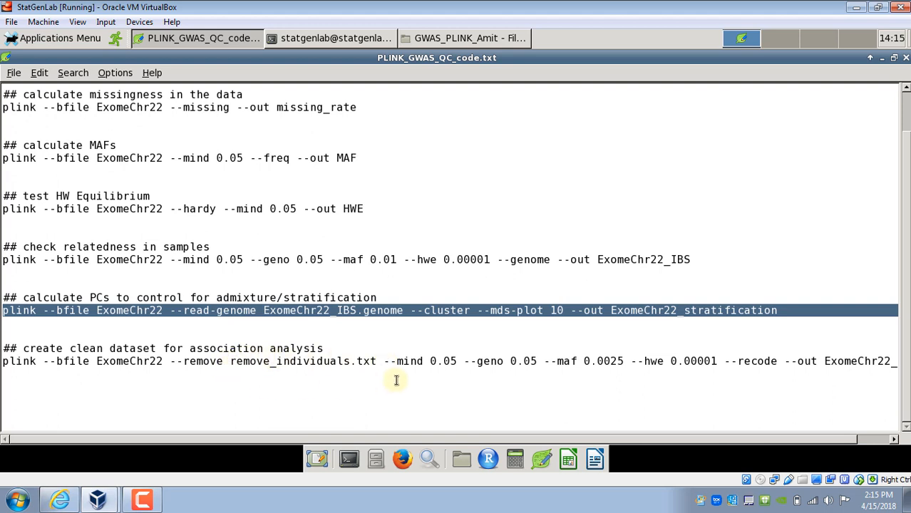
mouse_move(382, 249)
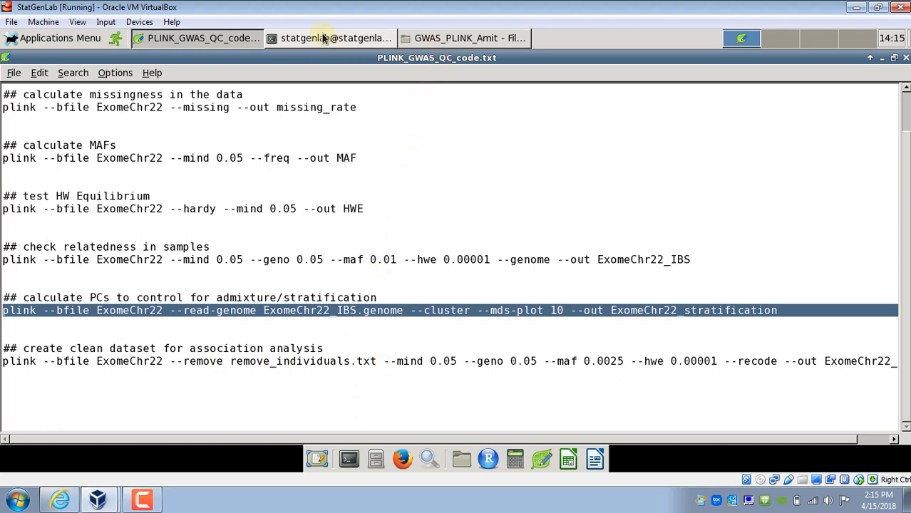
Locate and select remove_individuals.txt in the project file list.
left_click(464, 37)
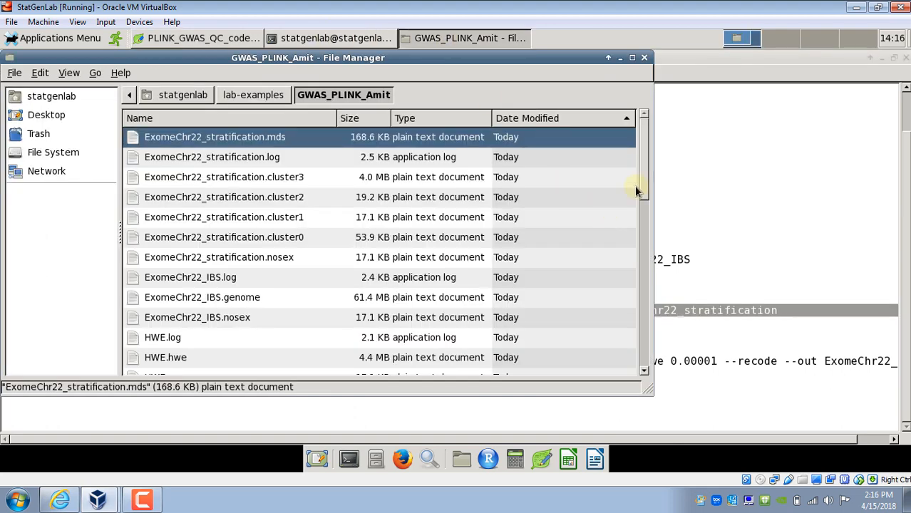
scroll("down", 3)
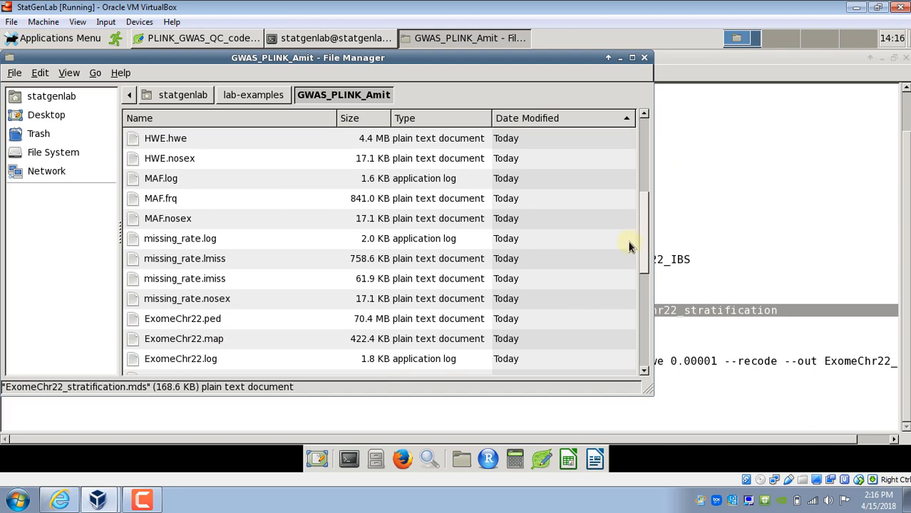
scroll("down", 3)
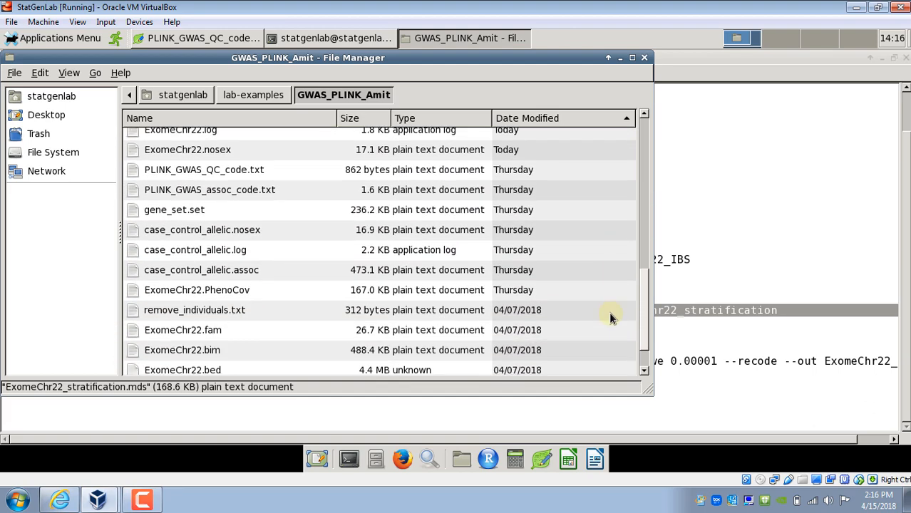
scroll("down", 3)
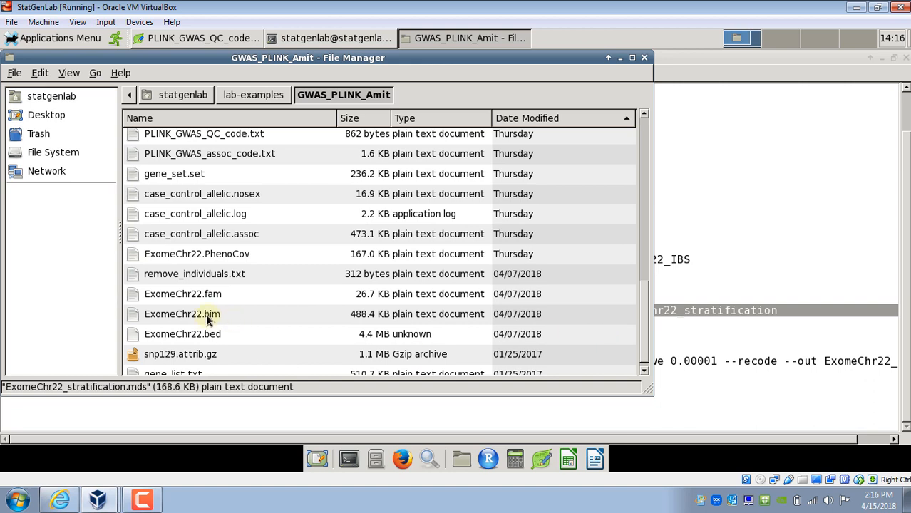
left_click(194, 274)
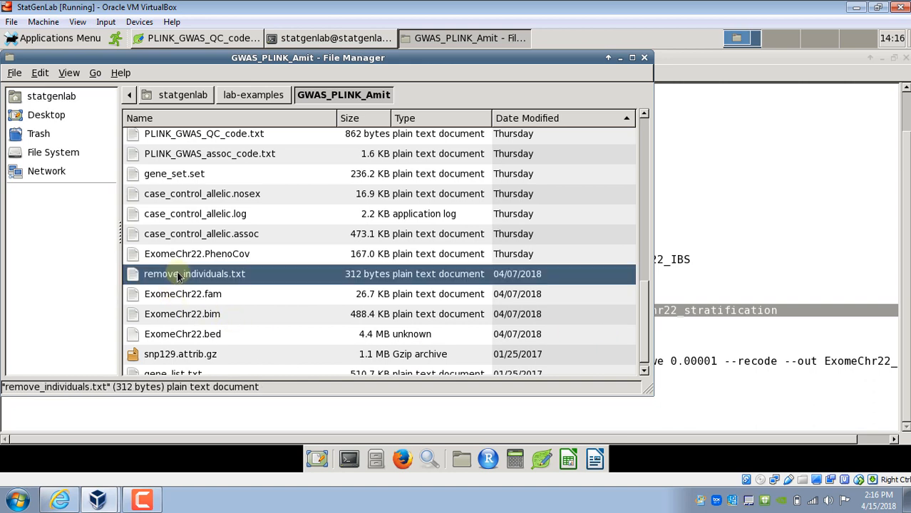
mouse_move(134, 276)
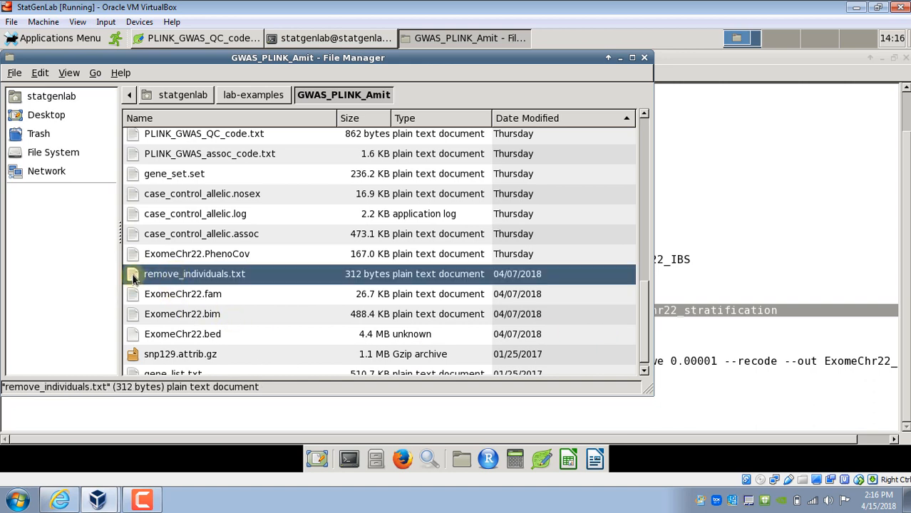
Cancel the Calc import and open remove_individuals.txt as plain text in Leafpad.
double_click(194, 274)
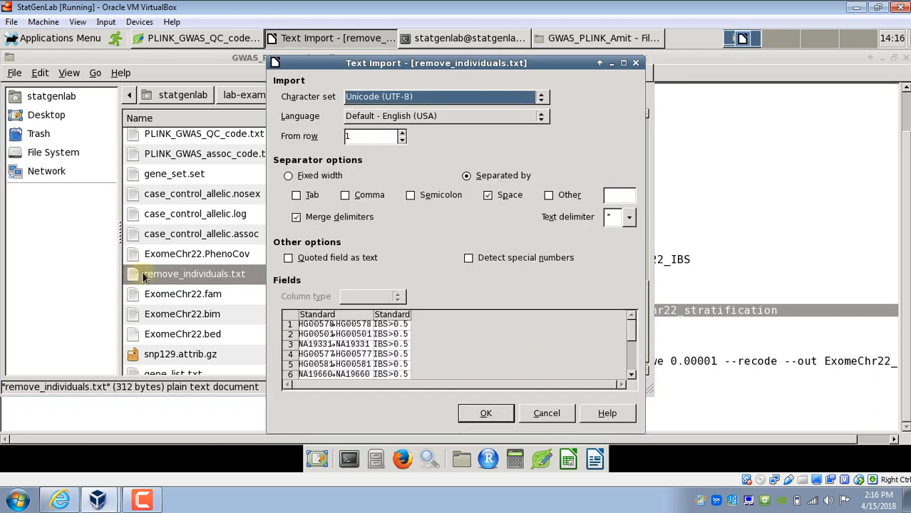
left_click(546, 413)
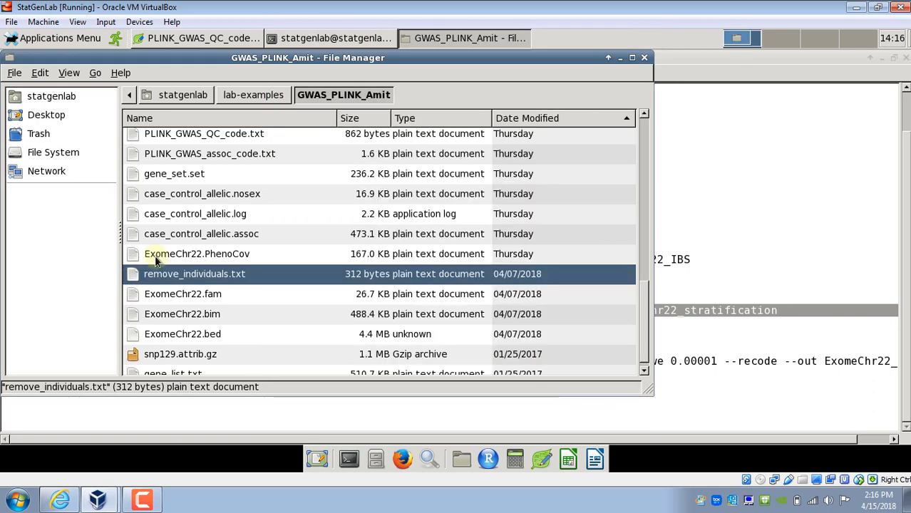
right_click(194, 274)
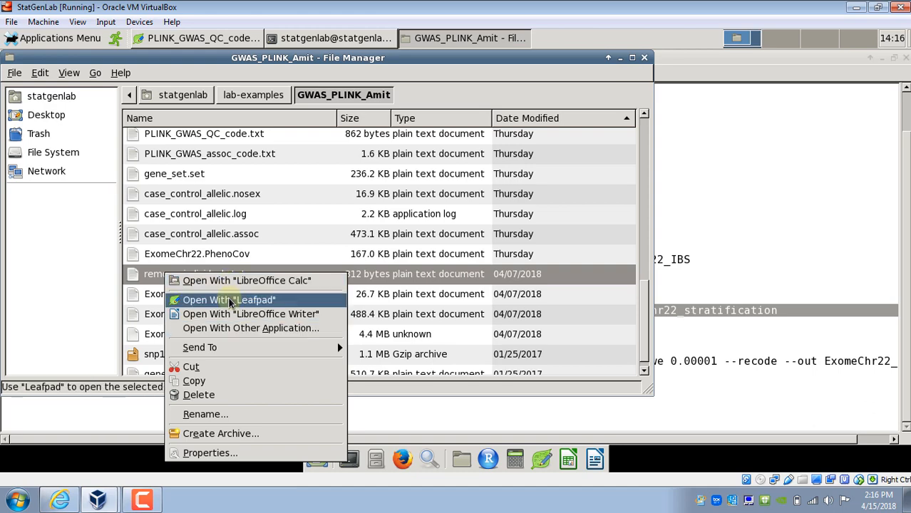
left_click(228, 299)
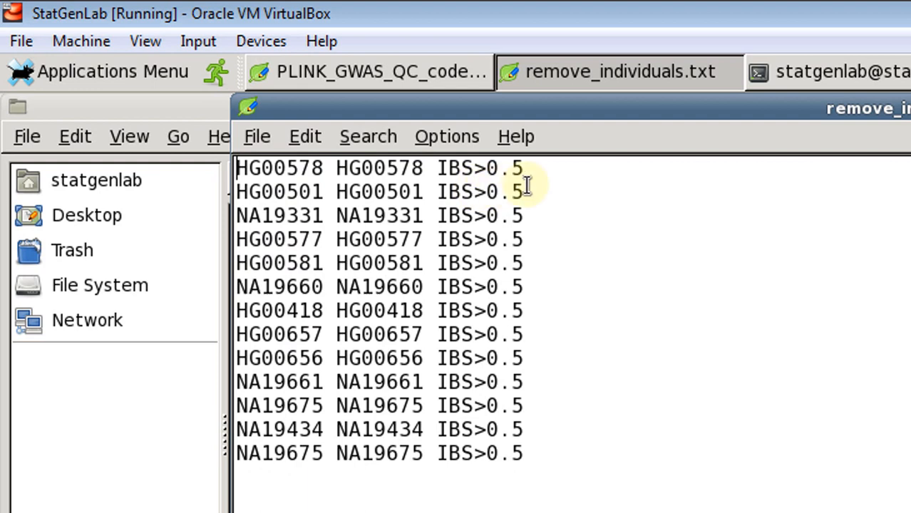
mouse_move(259, 178)
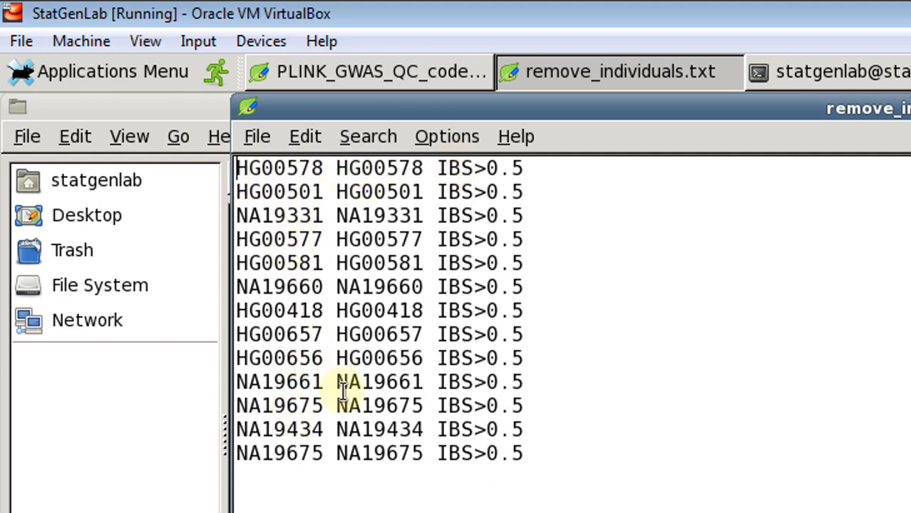
mouse_move(506, 200)
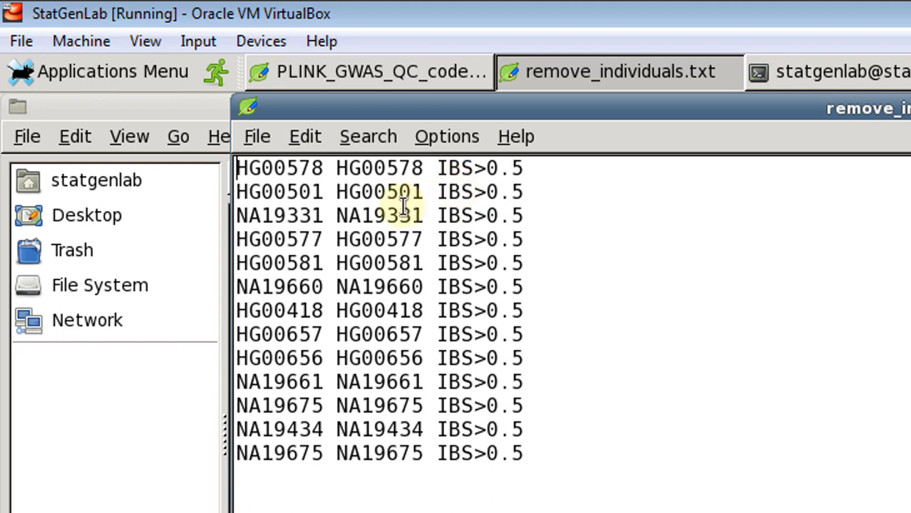
mouse_move(335, 242)
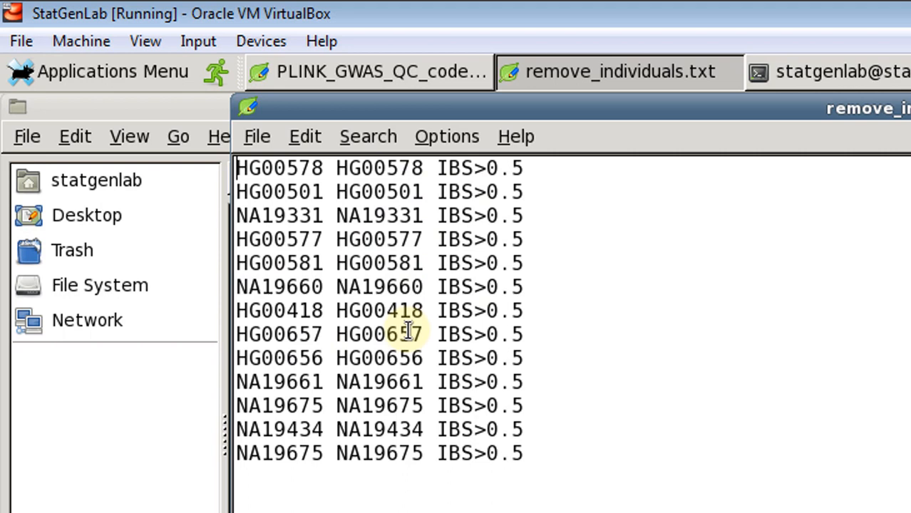
mouse_move(473, 191)
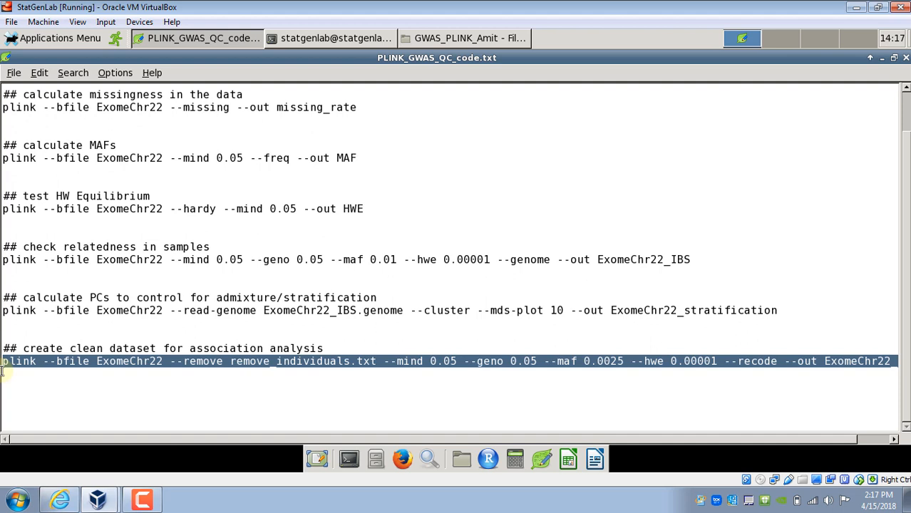
mouse_move(188, 422)
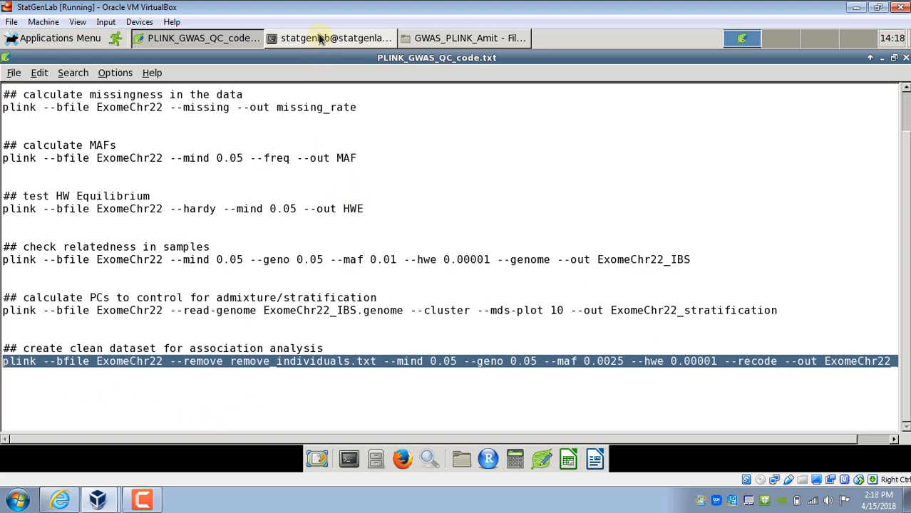
Paste the copied clean-dataset plink command with the remove_individuals.txt filter at the terminal prompt.
left_click(330, 37)
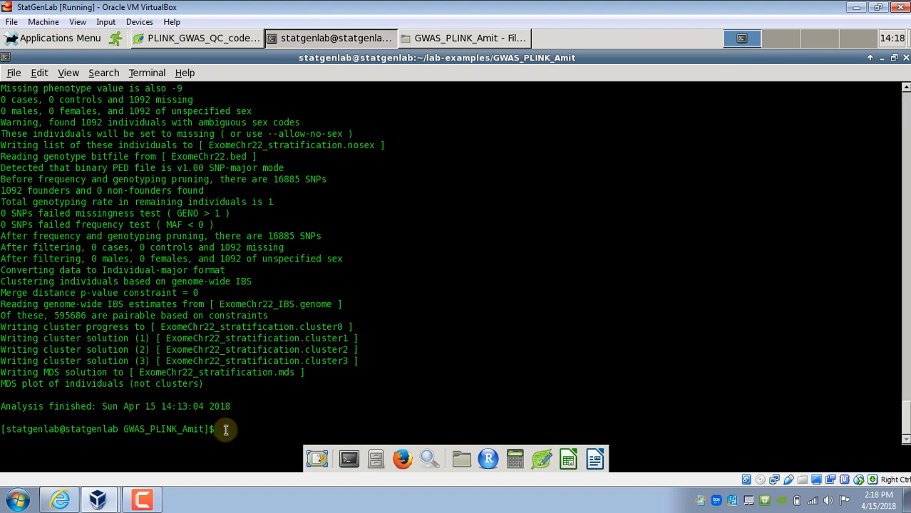
right_click(225, 429)
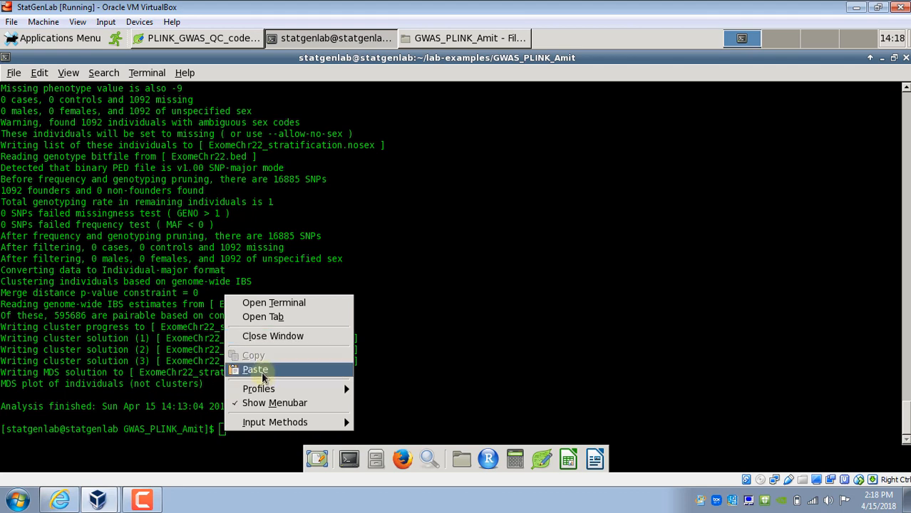
left_click(254, 369)
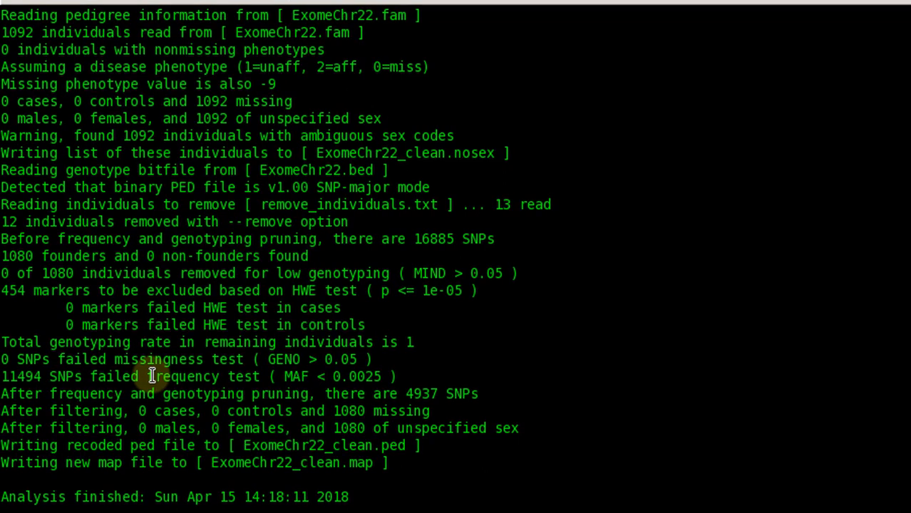
mouse_move(12, 222)
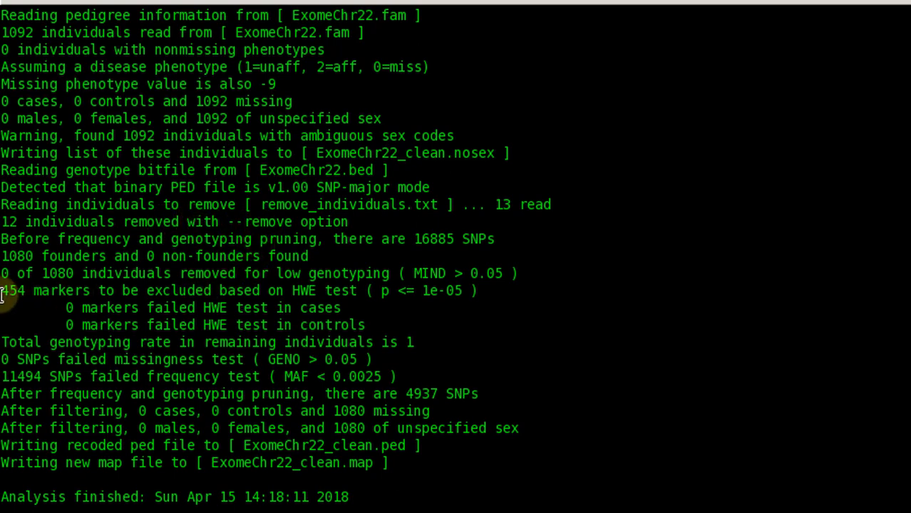
mouse_move(111, 307)
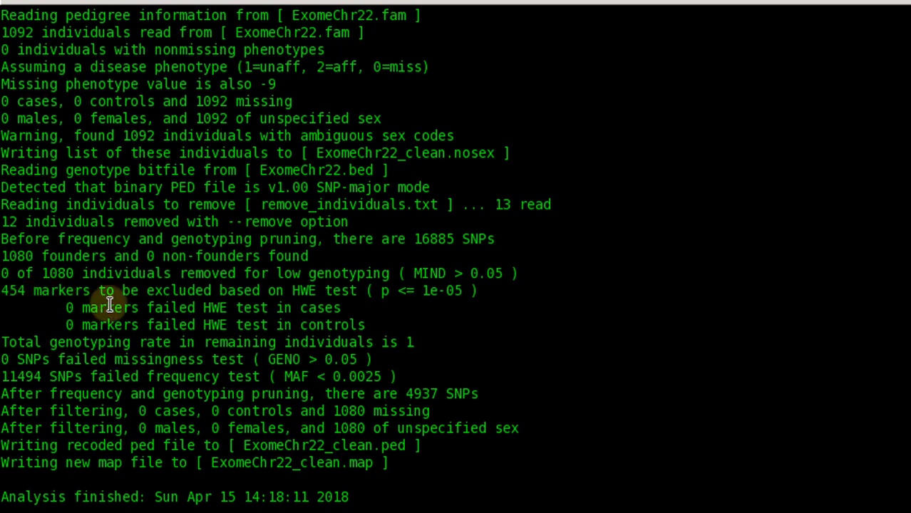
mouse_move(311, 298)
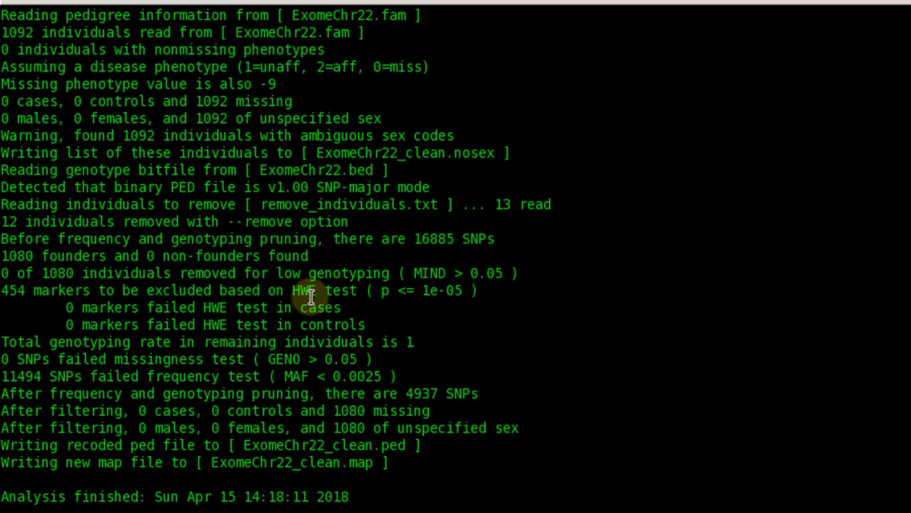
mouse_move(36, 388)
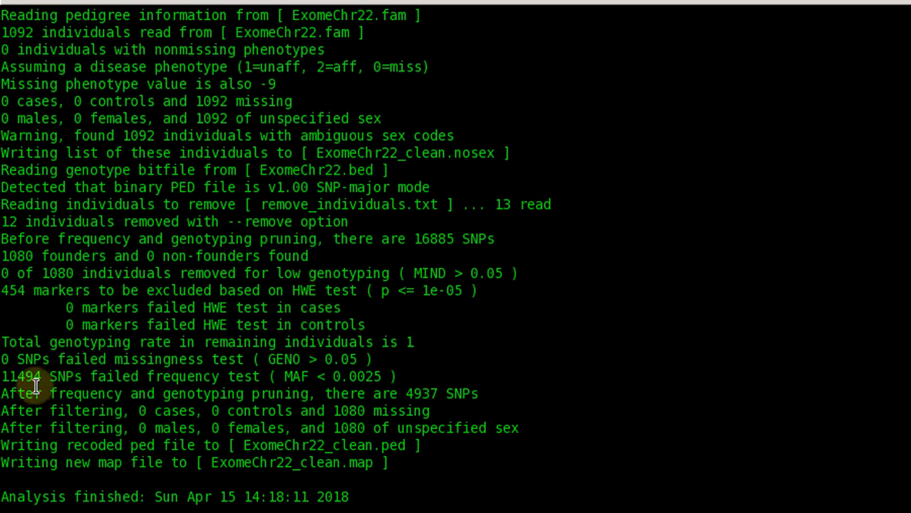
mouse_move(42, 399)
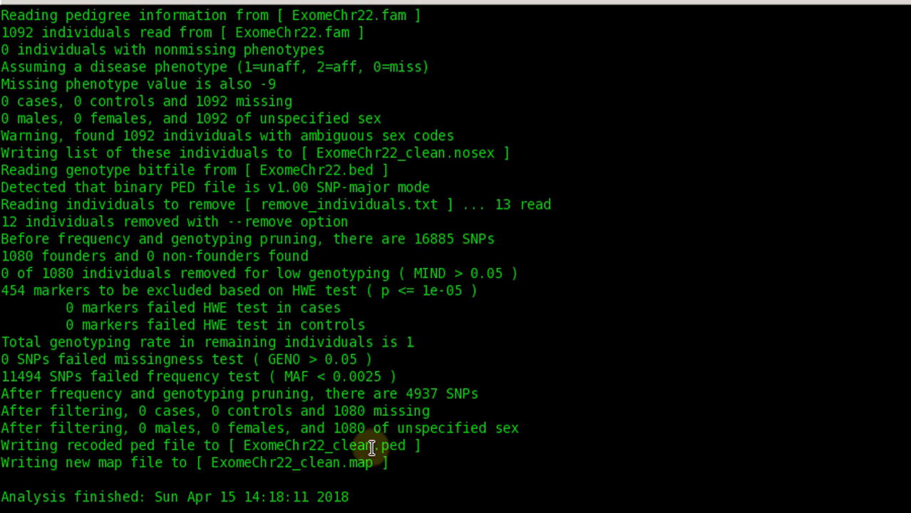
mouse_move(276, 453)
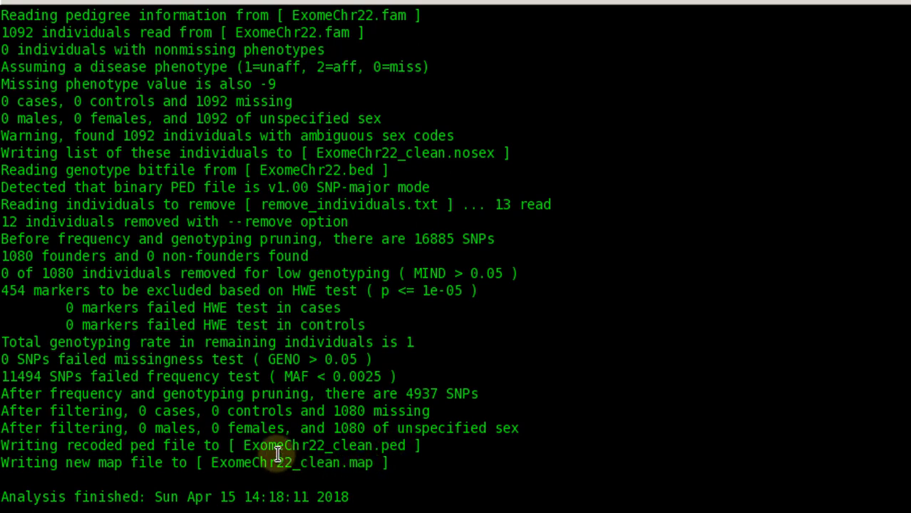
mouse_move(313, 476)
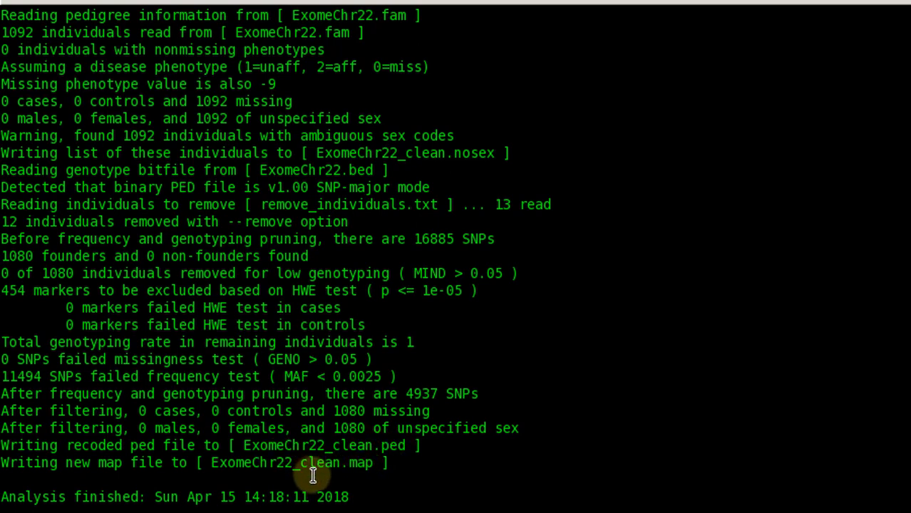
mouse_move(373, 468)
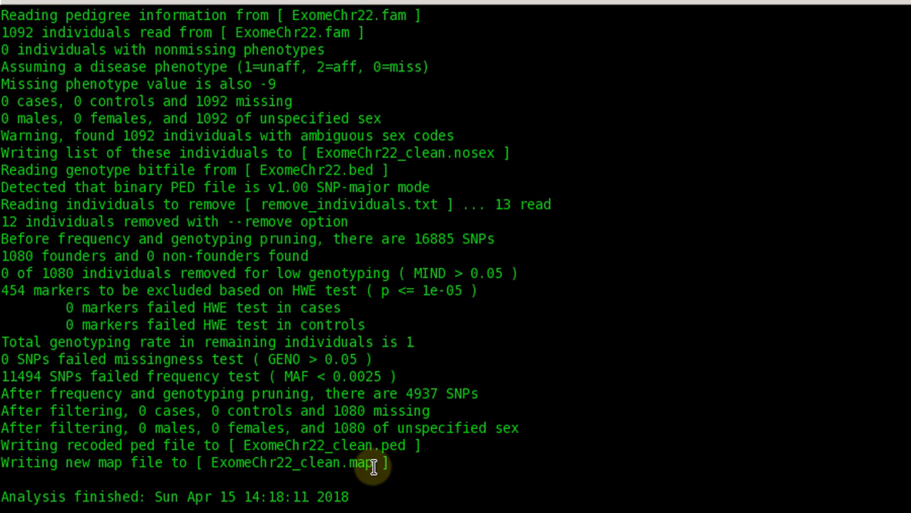
mouse_move(402, 458)
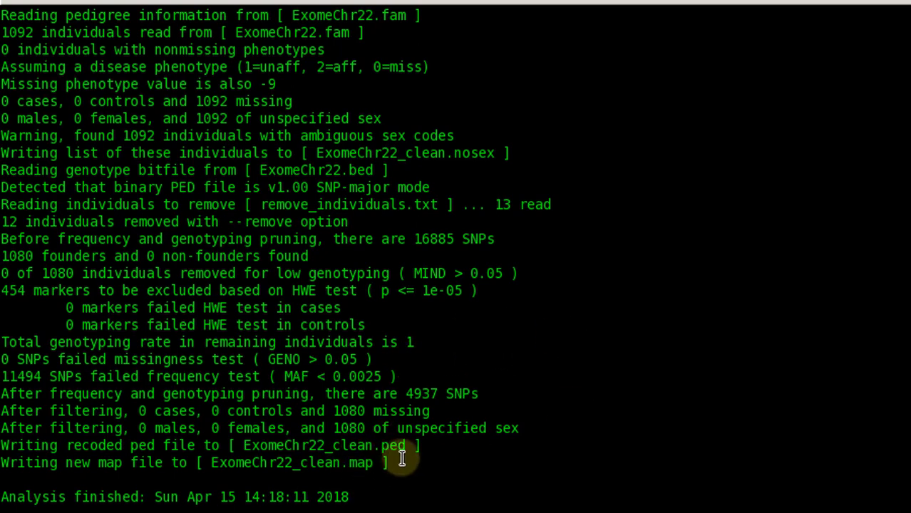
mouse_move(336, 490)
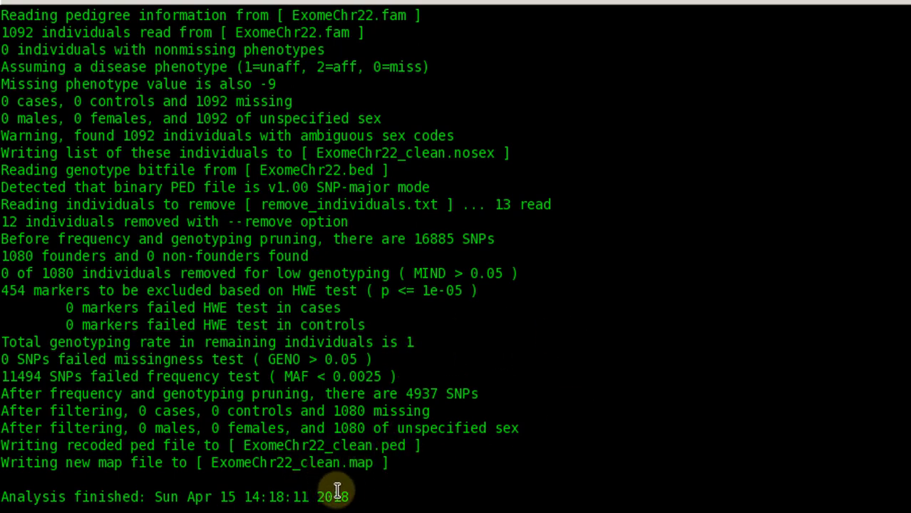